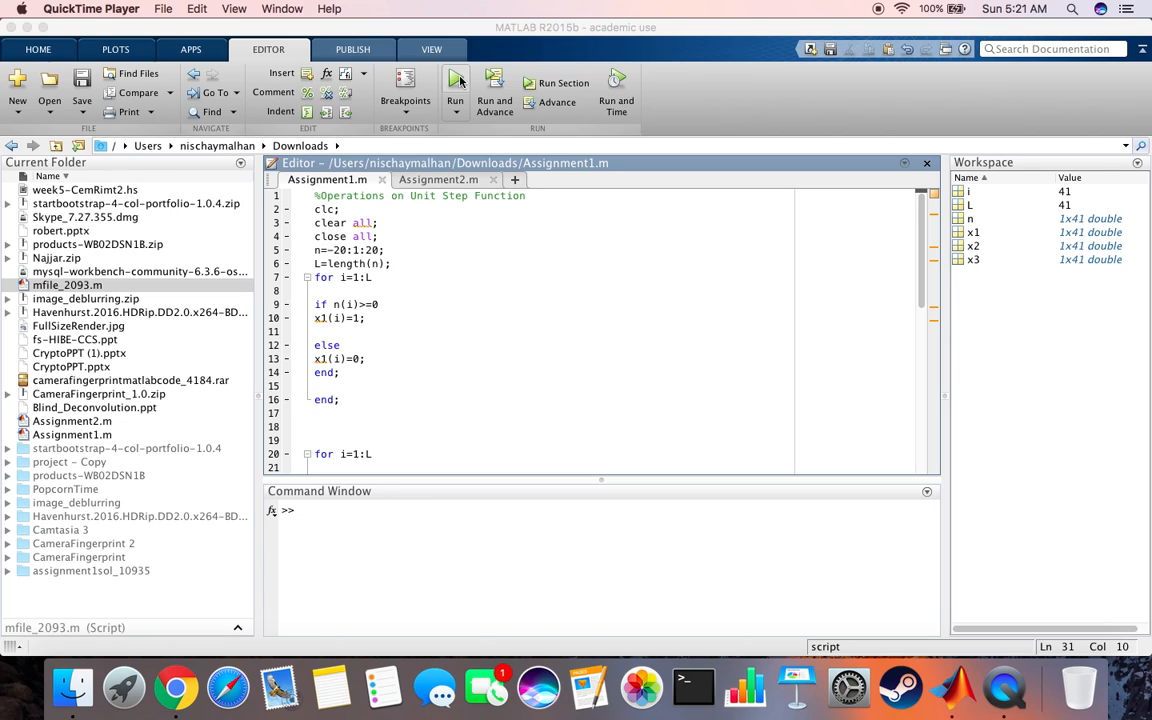
# - Run Assignment1, view the figure, and review the lines defining n and the x2 unit-step loop
pyautogui.click(456, 82)
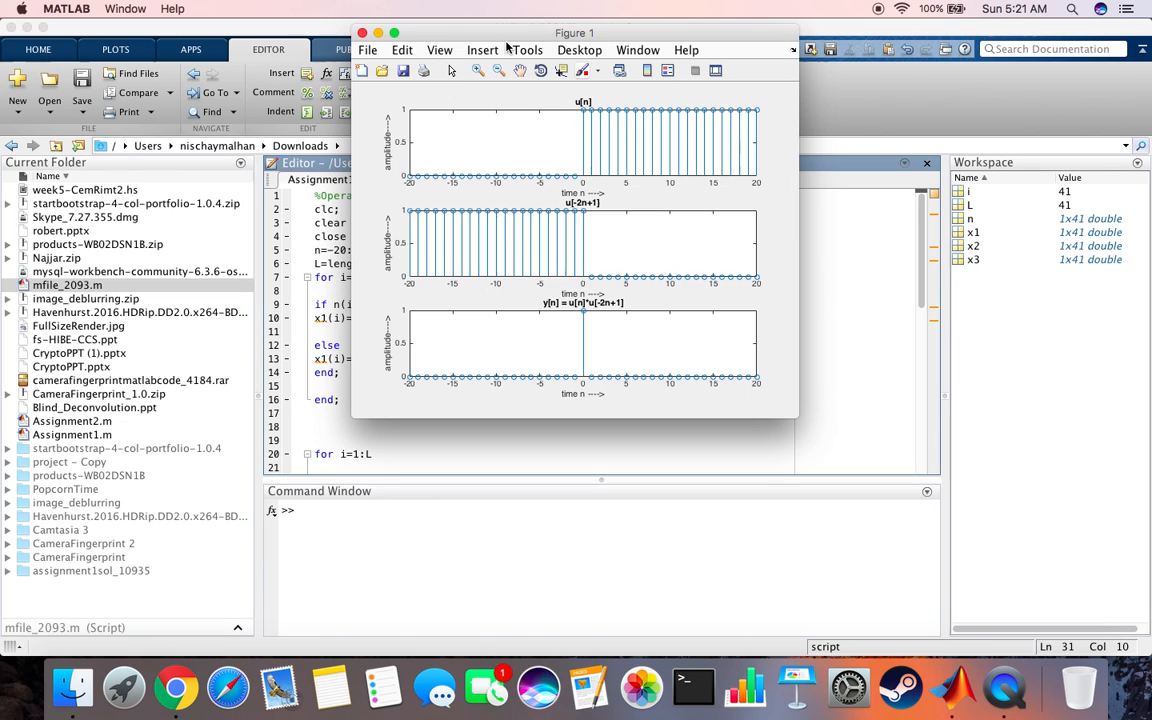
pyautogui.click(394, 32)
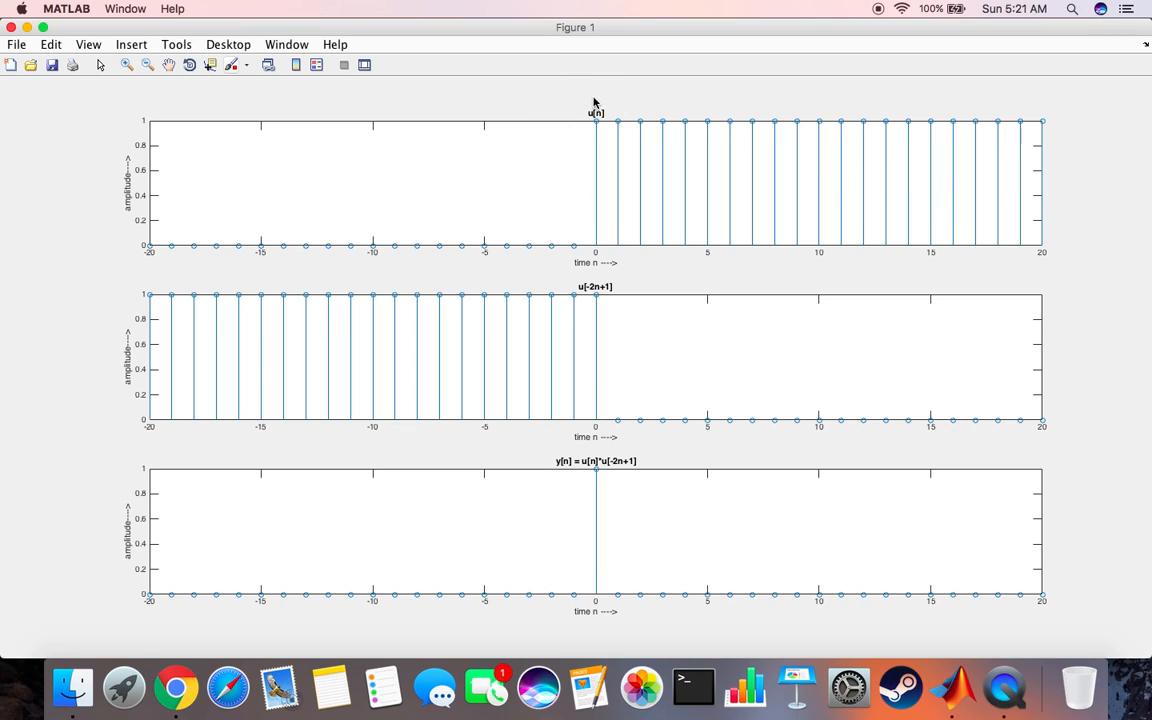
pyautogui.moveTo(608, 124)
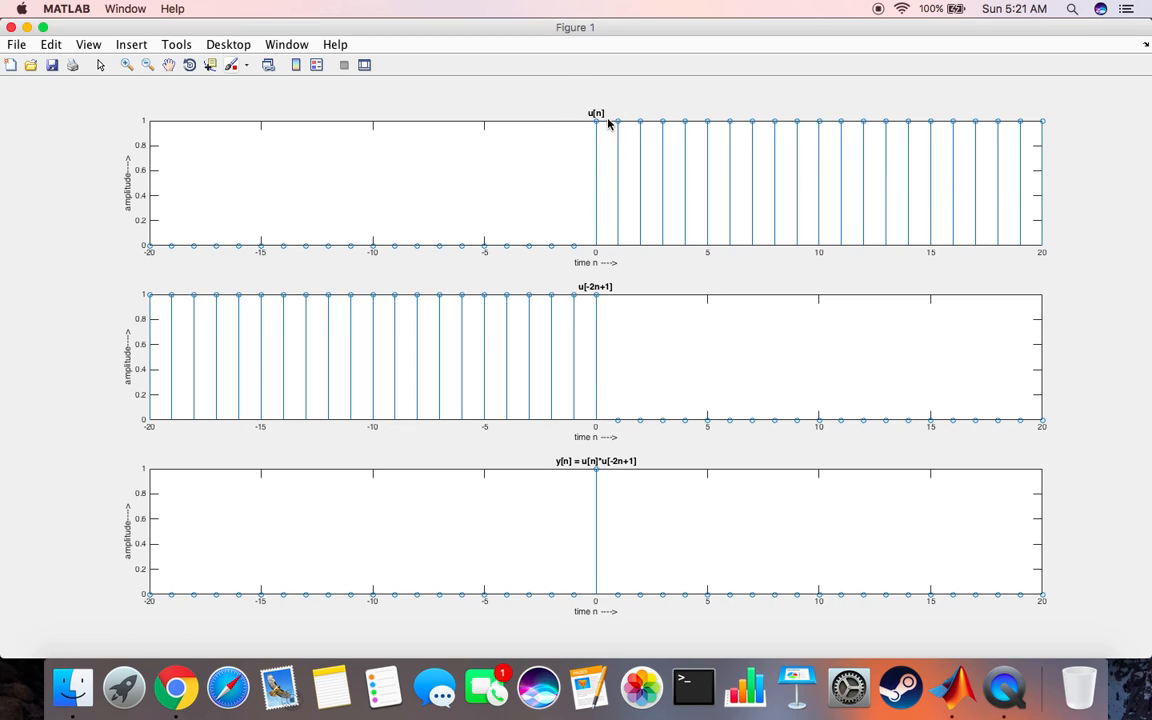
pyautogui.moveTo(582, 132)
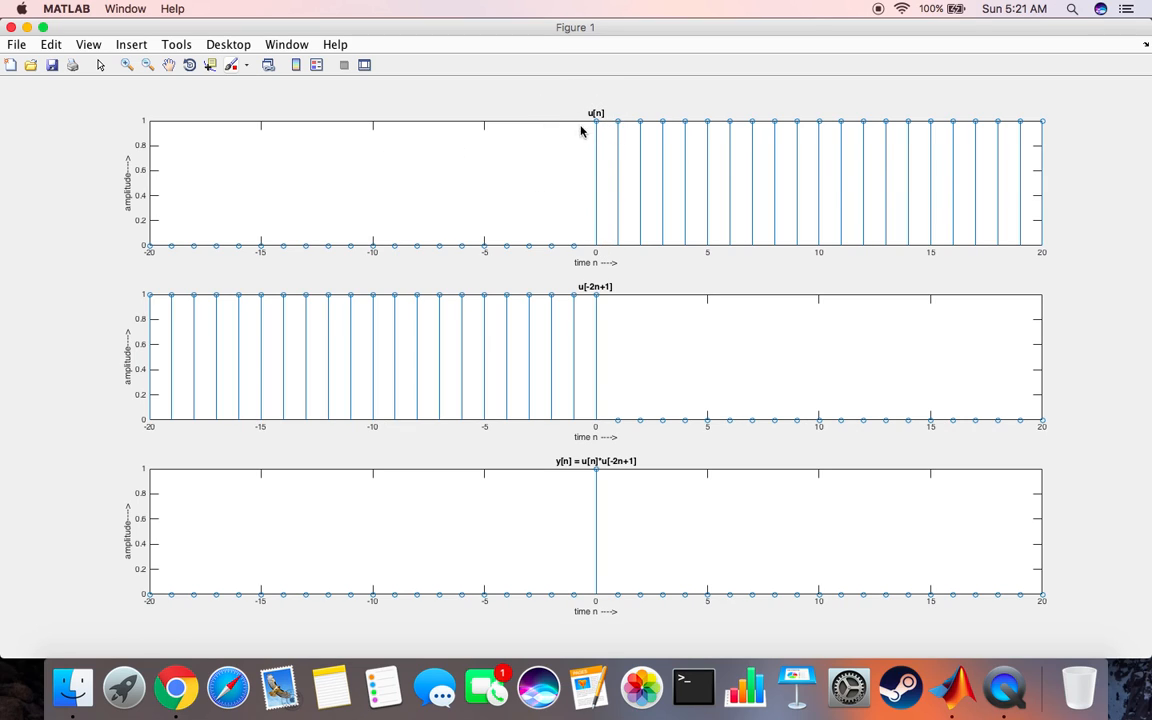
pyautogui.moveTo(596, 246)
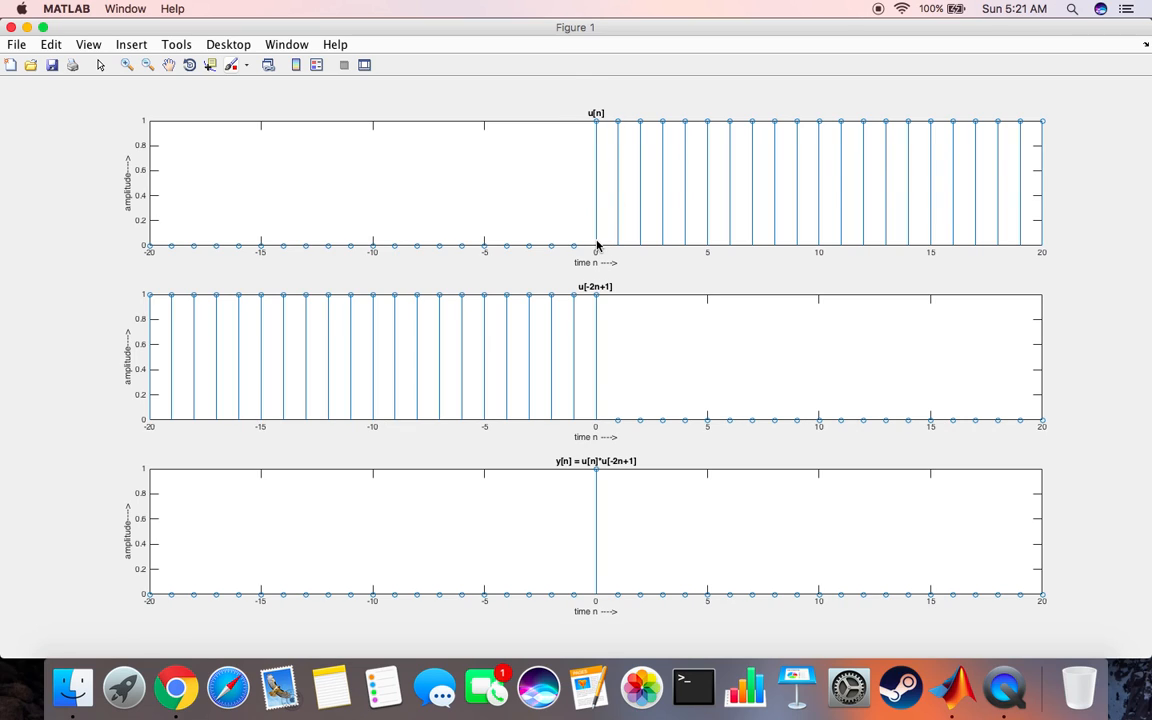
pyautogui.moveTo(628, 250)
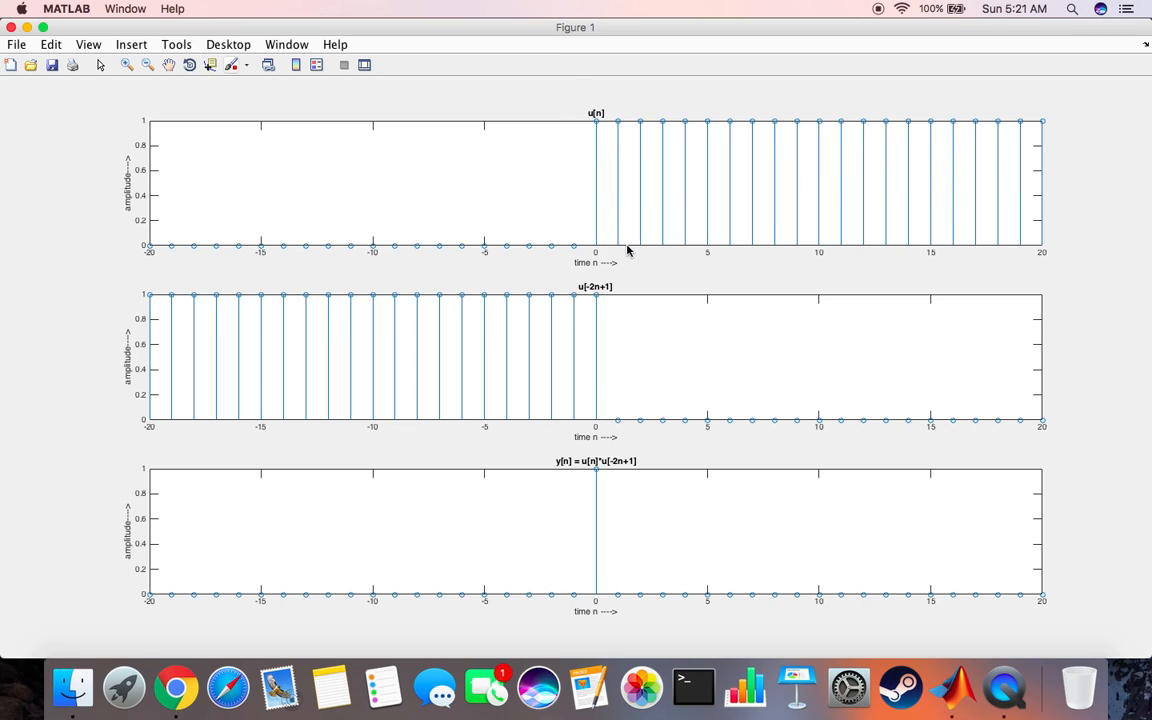
pyautogui.moveTo(596, 122)
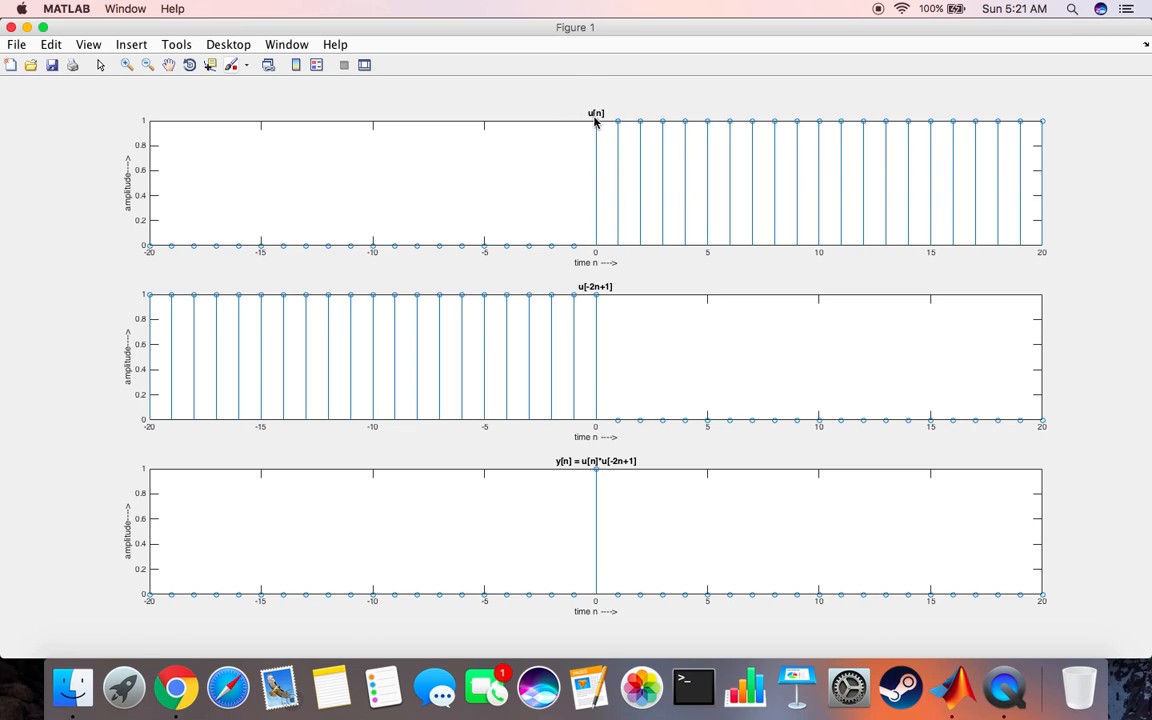
pyautogui.moveTo(32, 28)
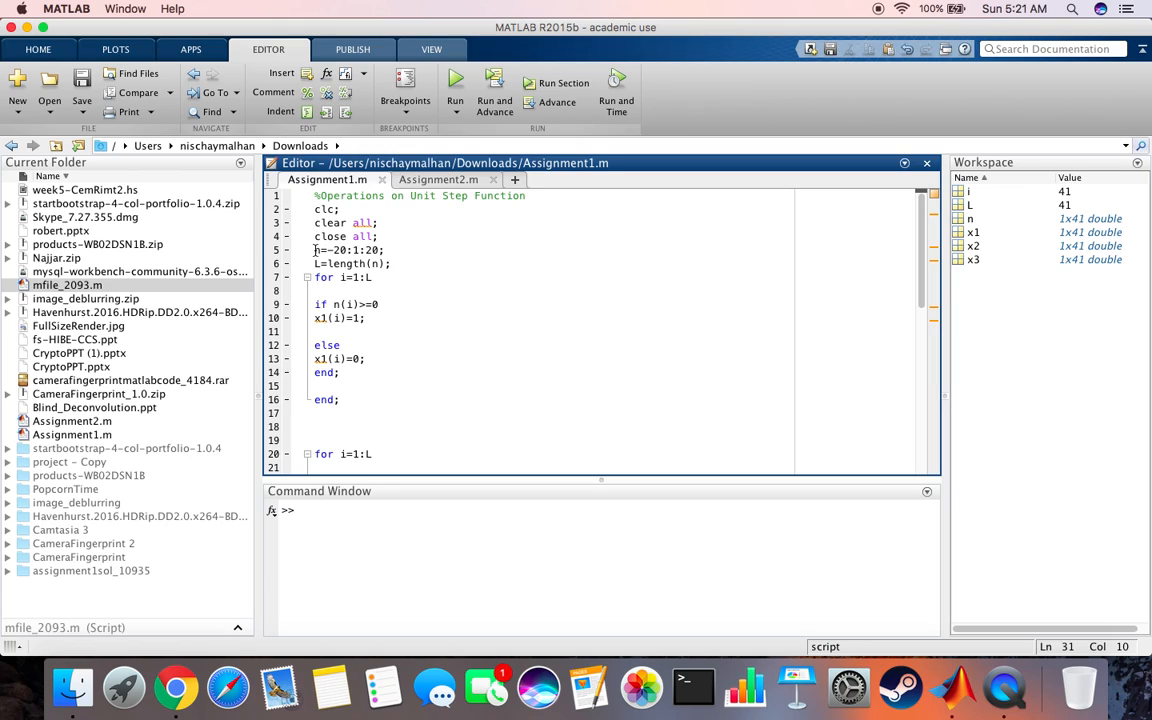
pyautogui.tripleClick(348, 250)
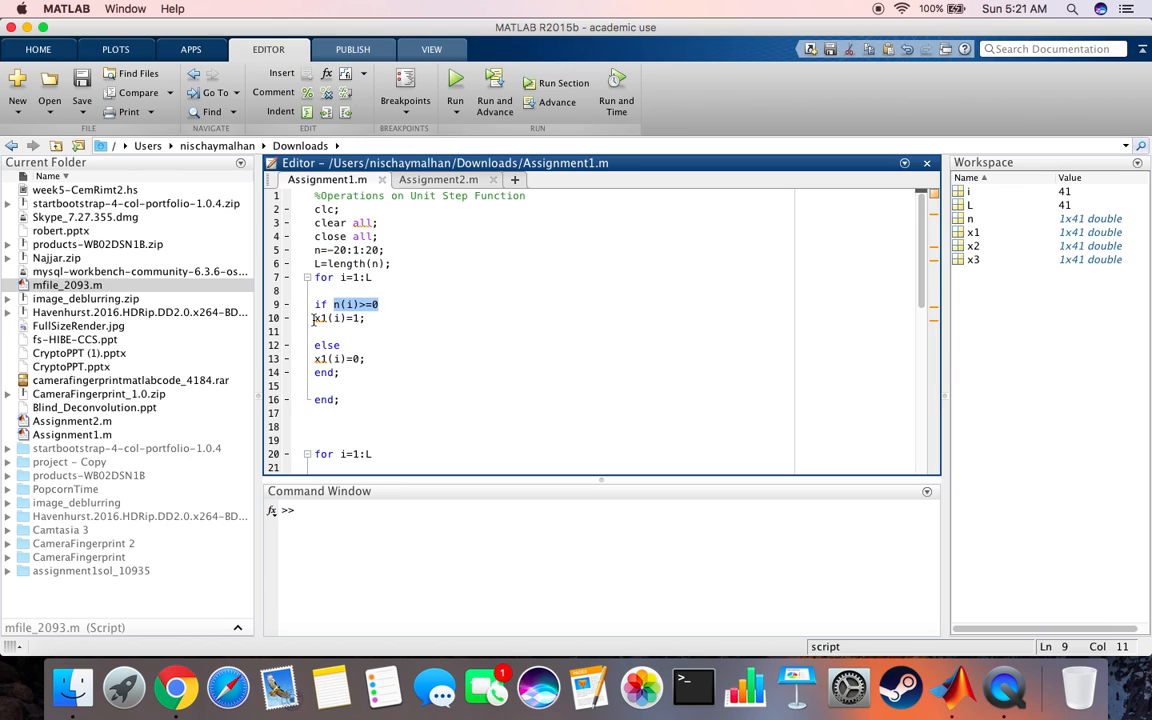
pyautogui.moveTo(370, 320)
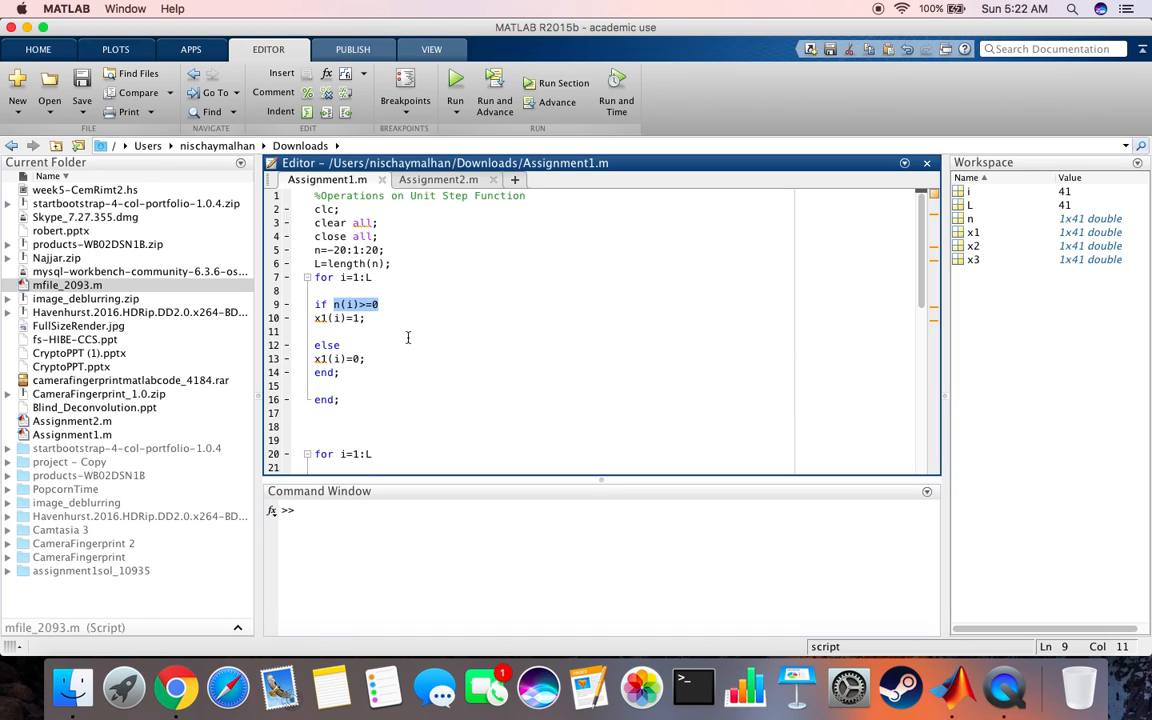
pyautogui.scroll(-3)
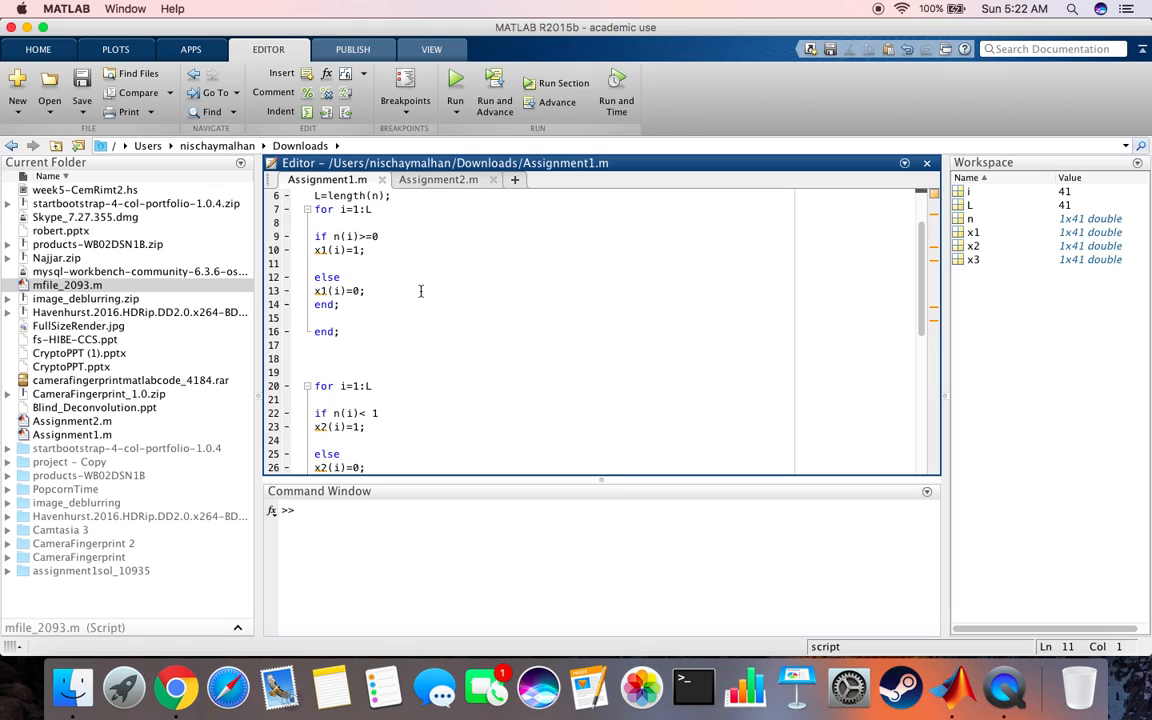
pyautogui.moveTo(420, 292)
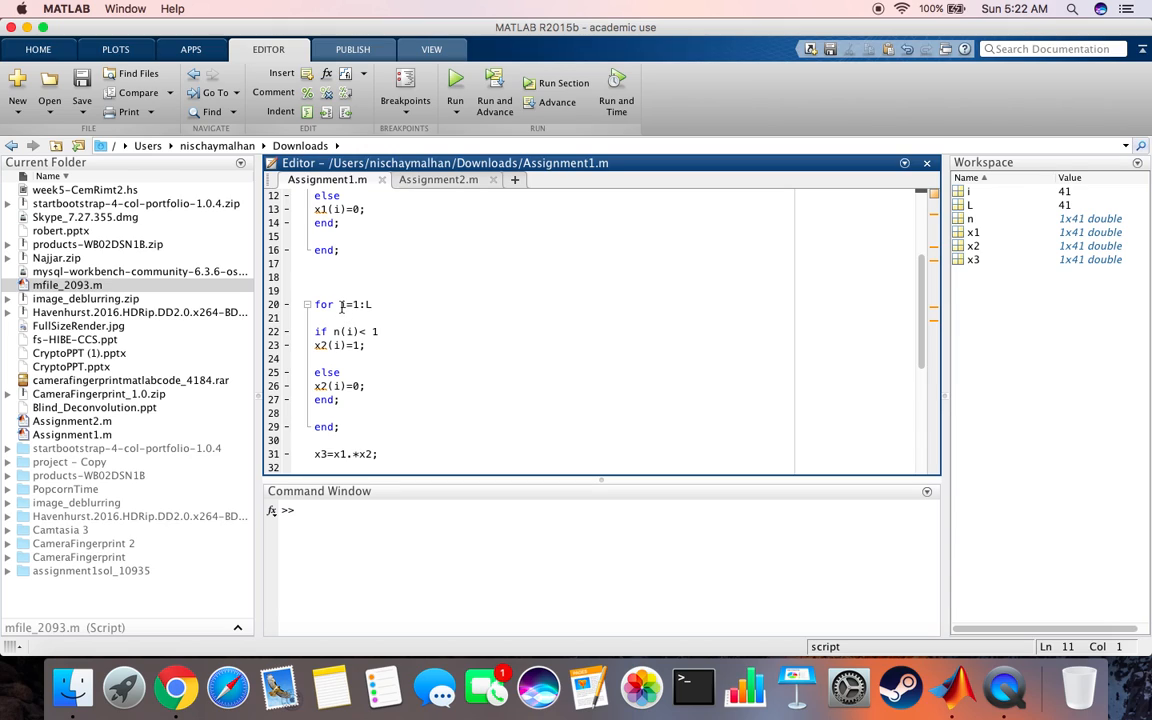
pyautogui.doubleClick(344, 332)
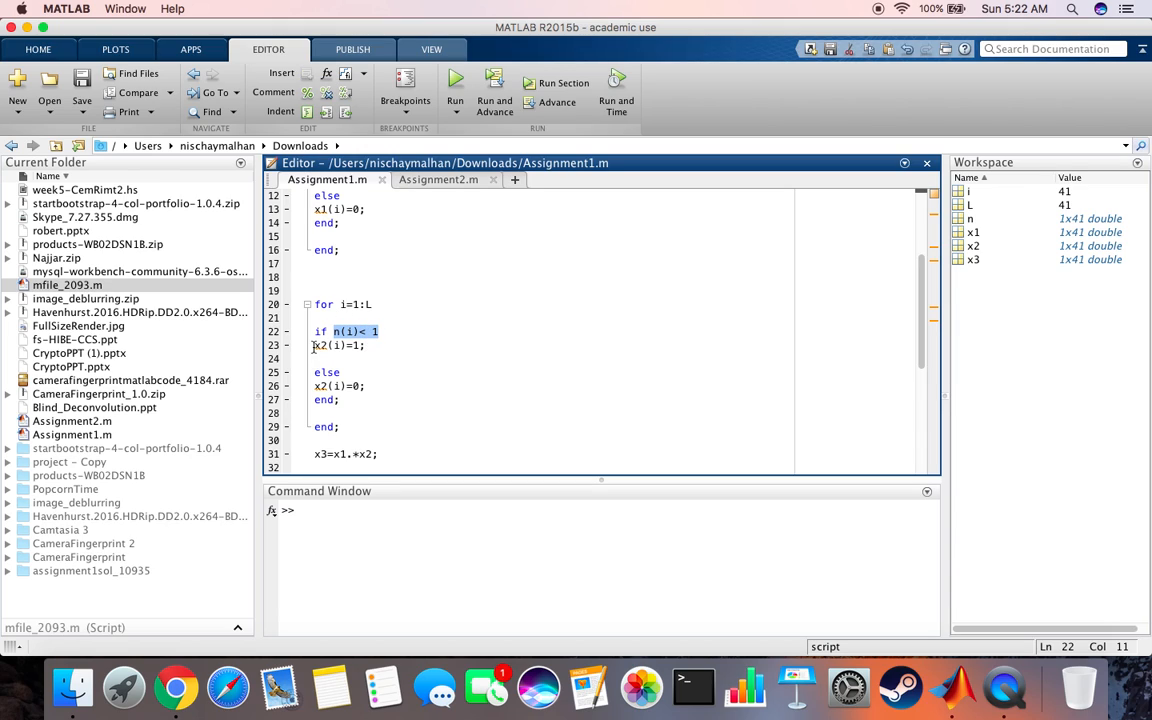
pyautogui.click(338, 344)
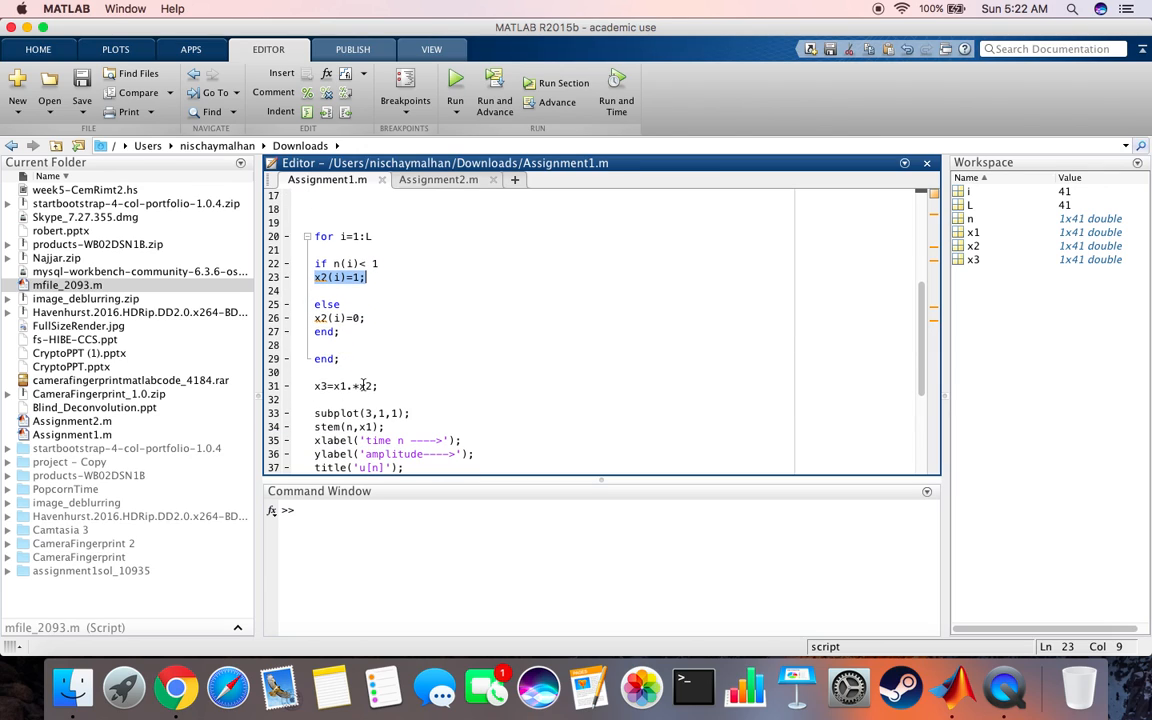
pyautogui.scroll(-3)
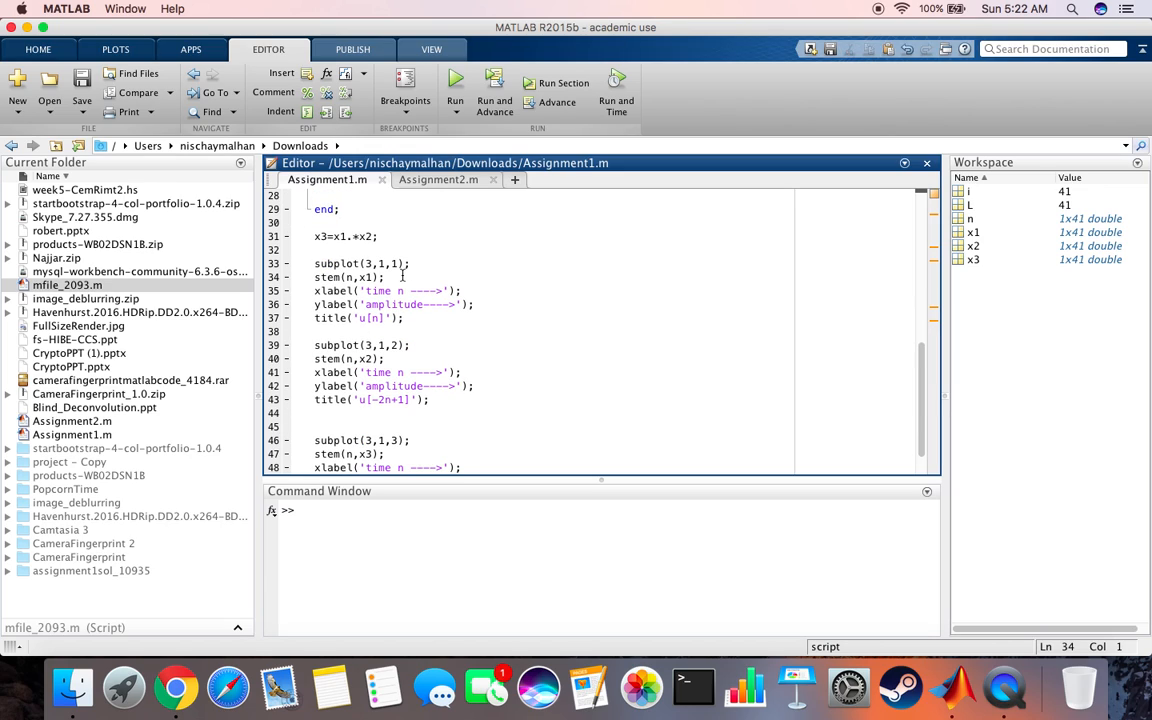
# - Rerun the script and view the redrawn u[n], u[-2n+1] and product plots full screen
pyautogui.click(456, 82)
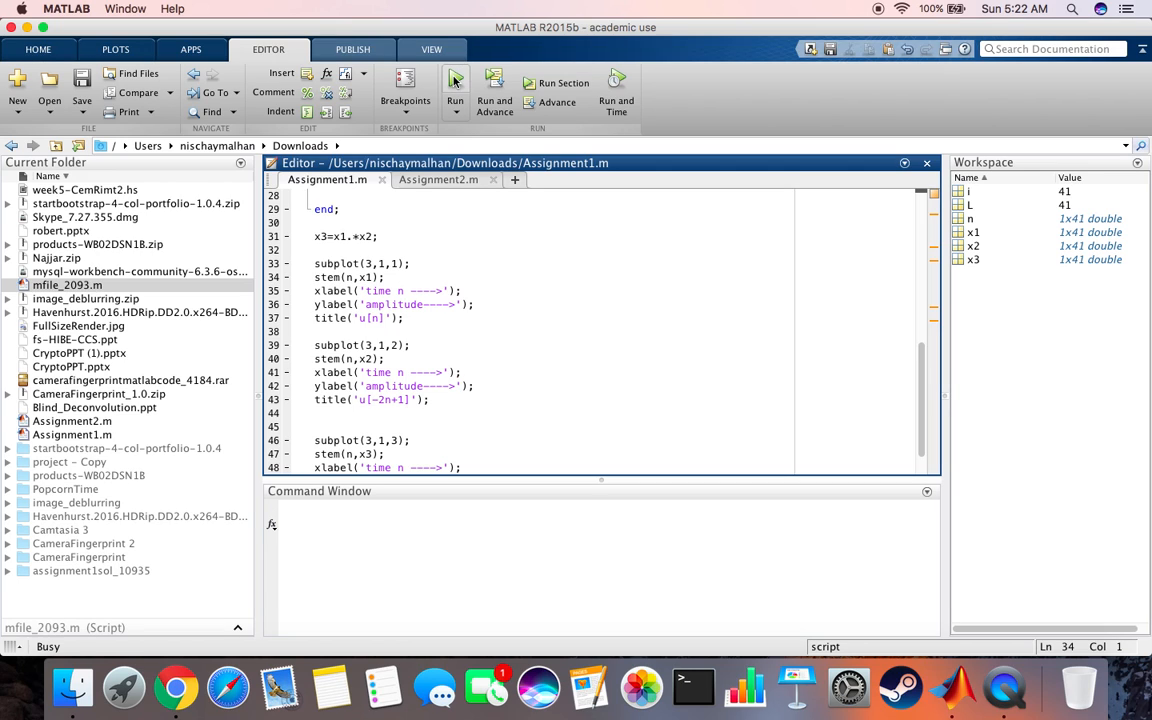
pyautogui.click(456, 90)
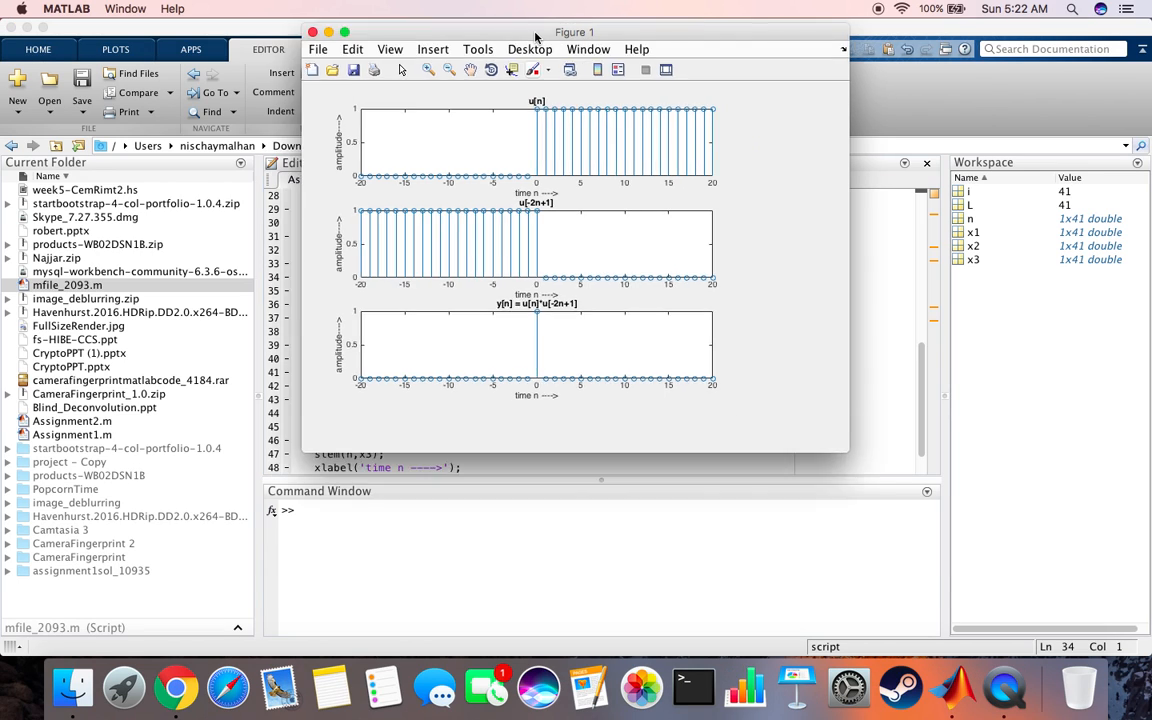
pyautogui.click(344, 32)
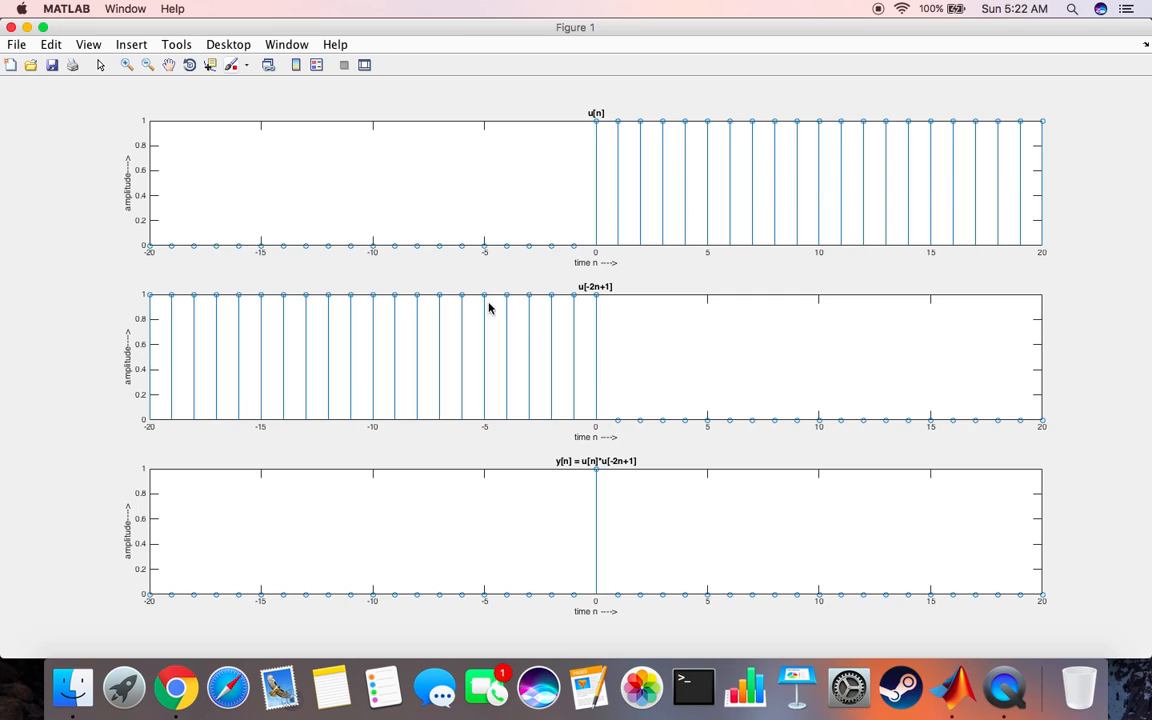
pyautogui.moveTo(616, 292)
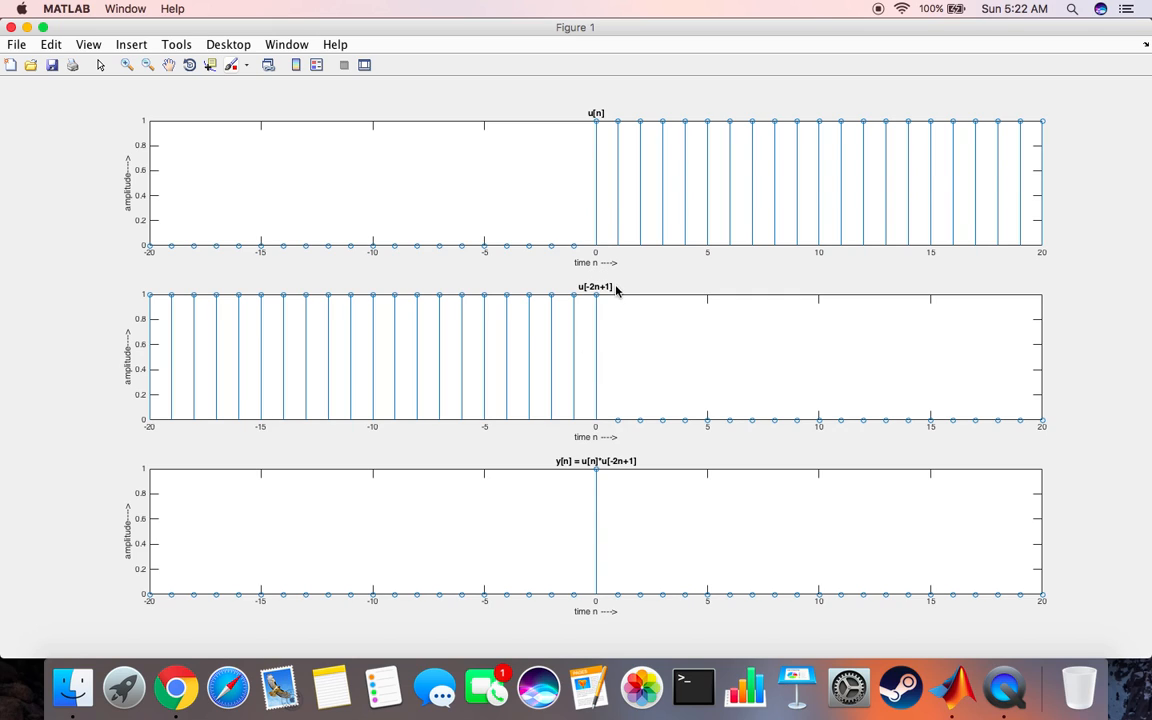
pyautogui.moveTo(578, 296)
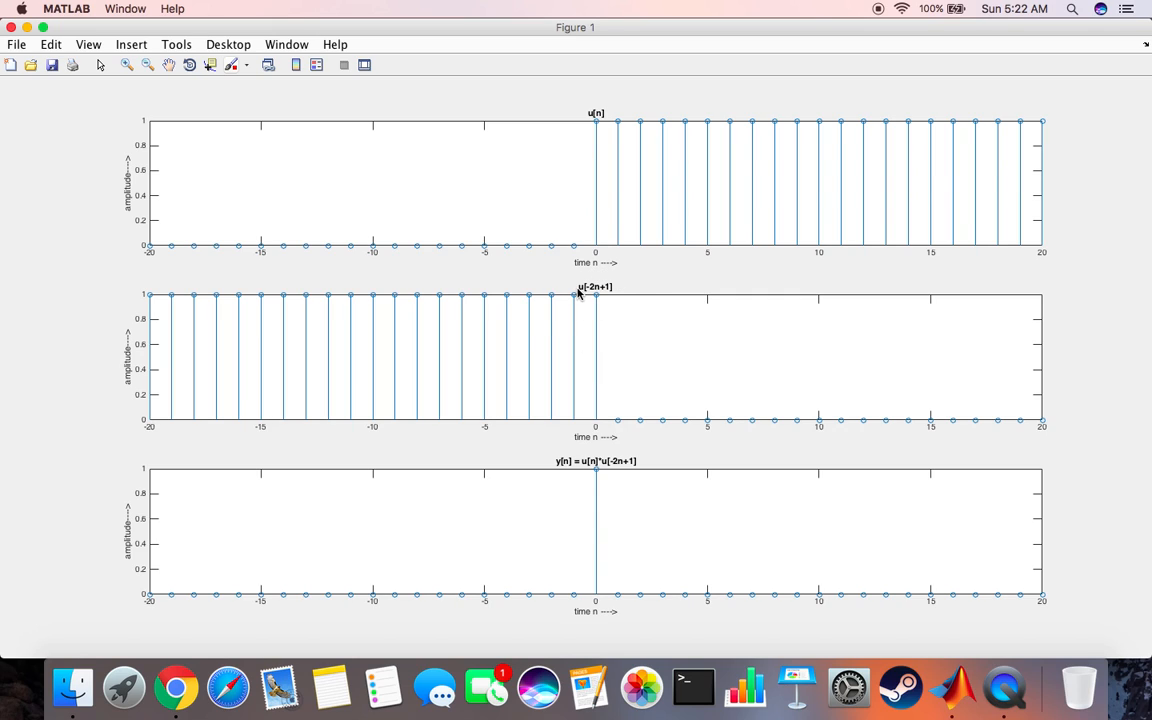
pyautogui.moveTo(576, 296)
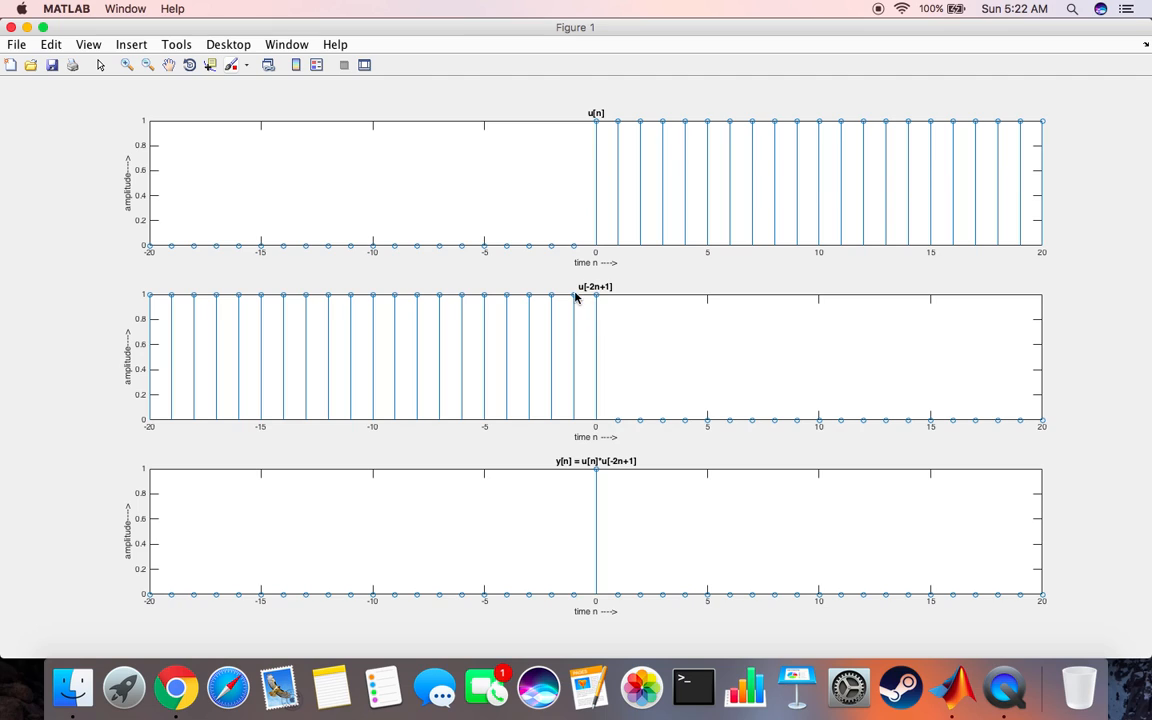
pyautogui.moveTo(606, 130)
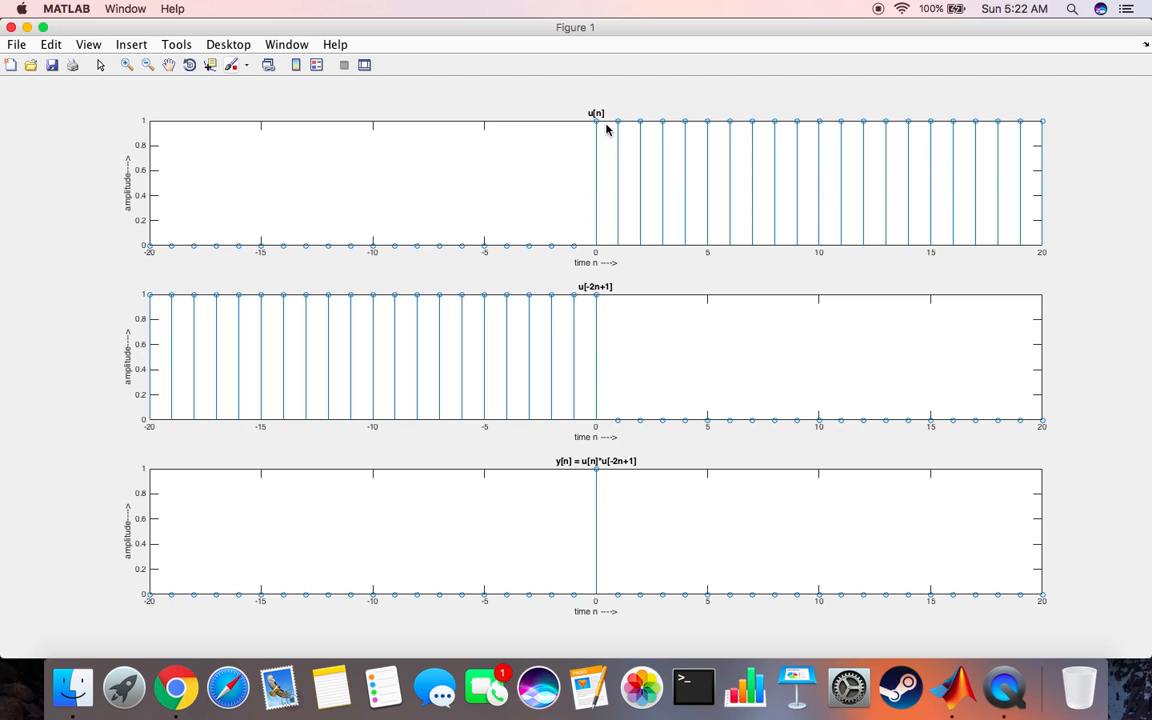
pyautogui.moveTo(586, 264)
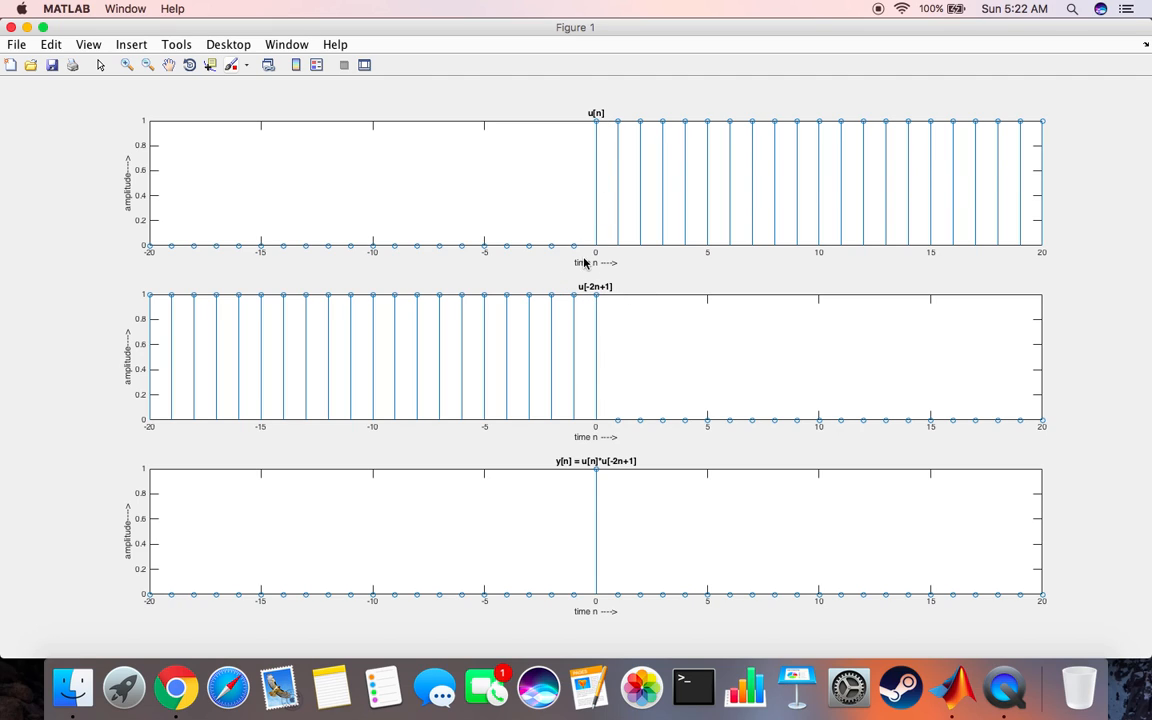
pyautogui.moveTo(596, 296)
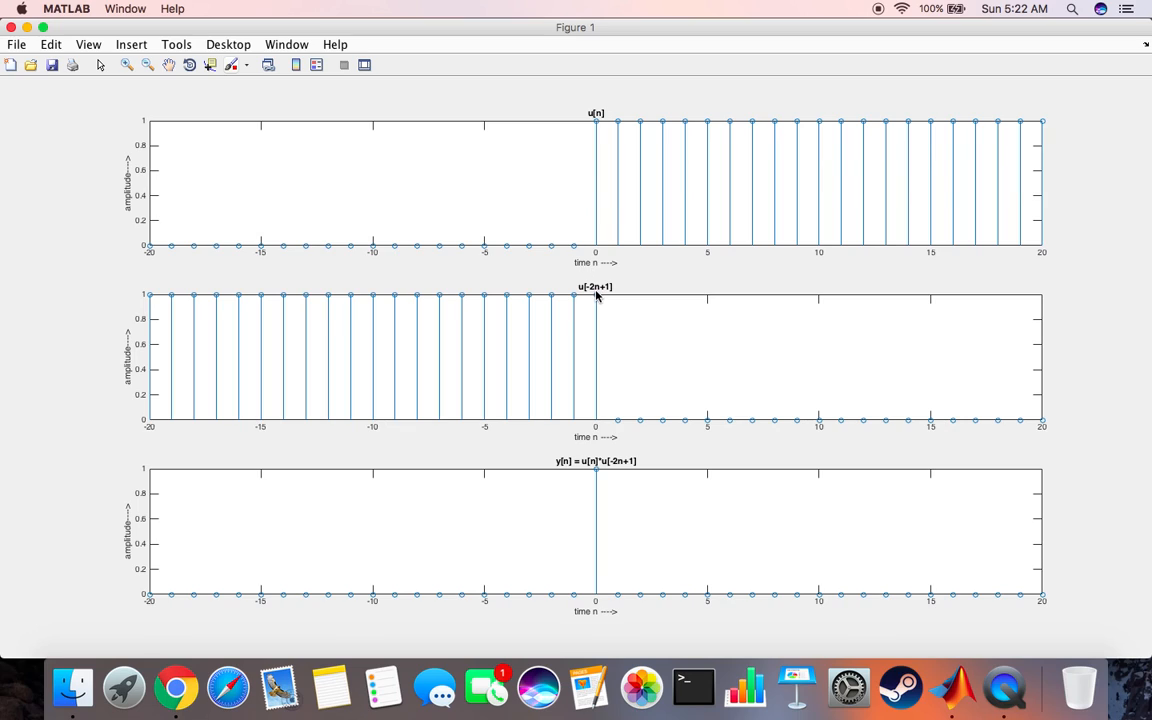
pyautogui.moveTo(592, 292)
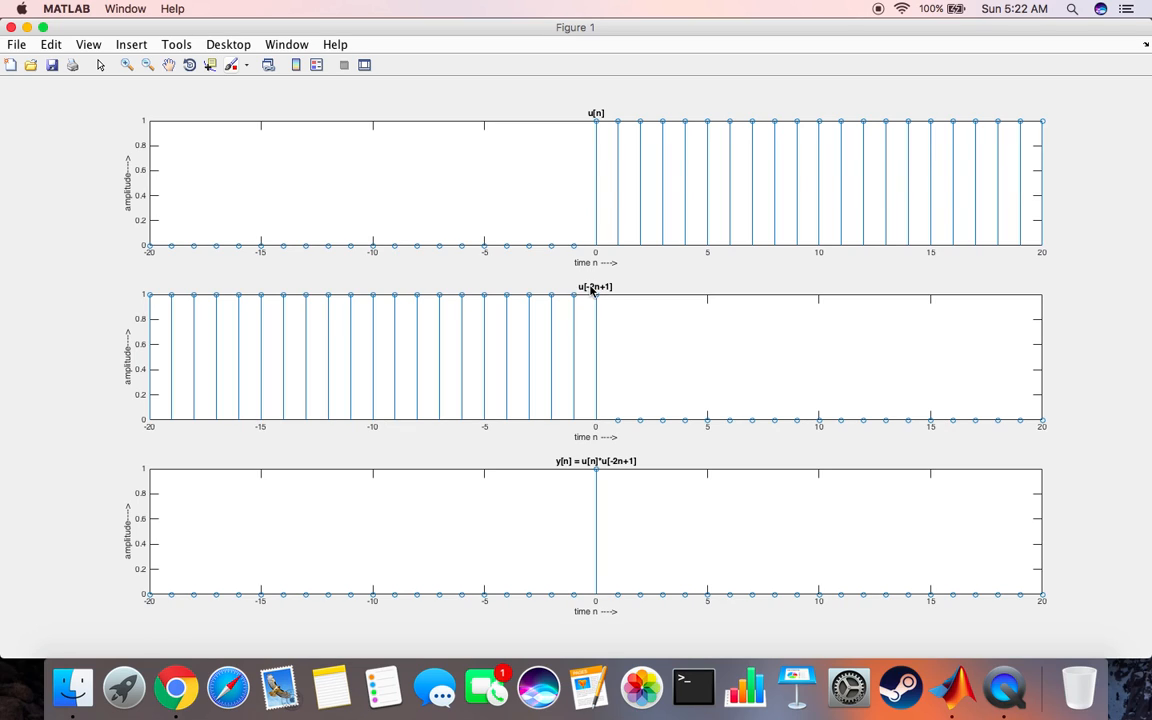
pyautogui.moveTo(604, 292)
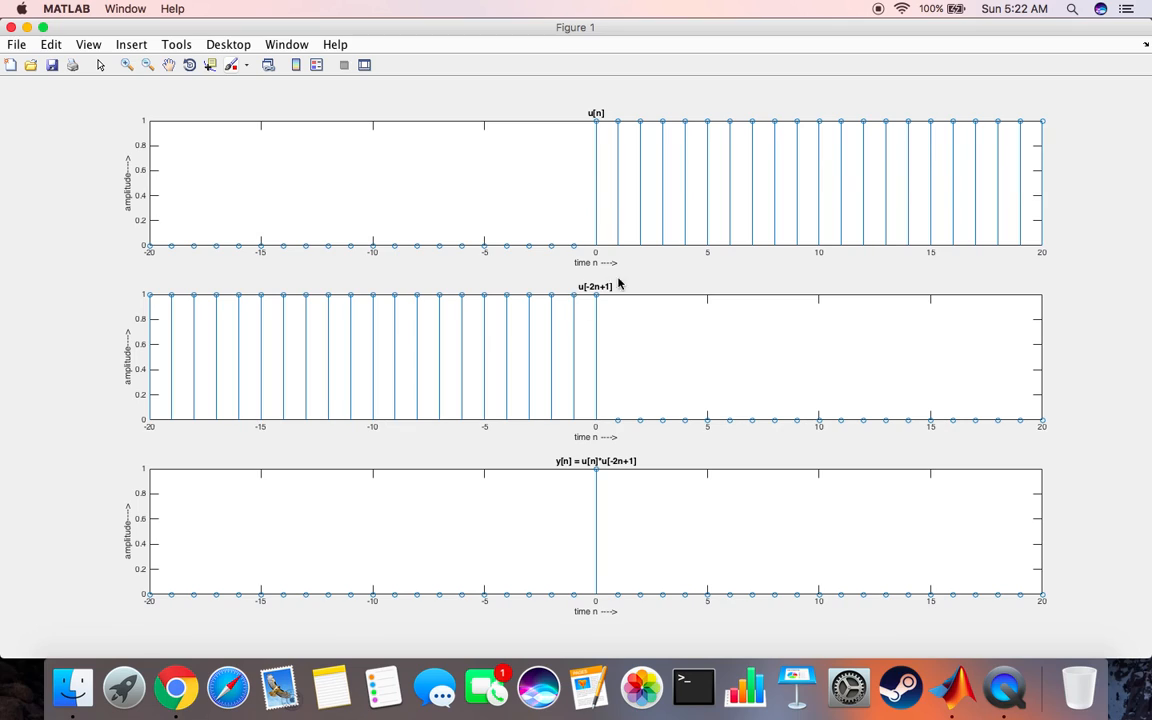
pyautogui.moveTo(576, 252)
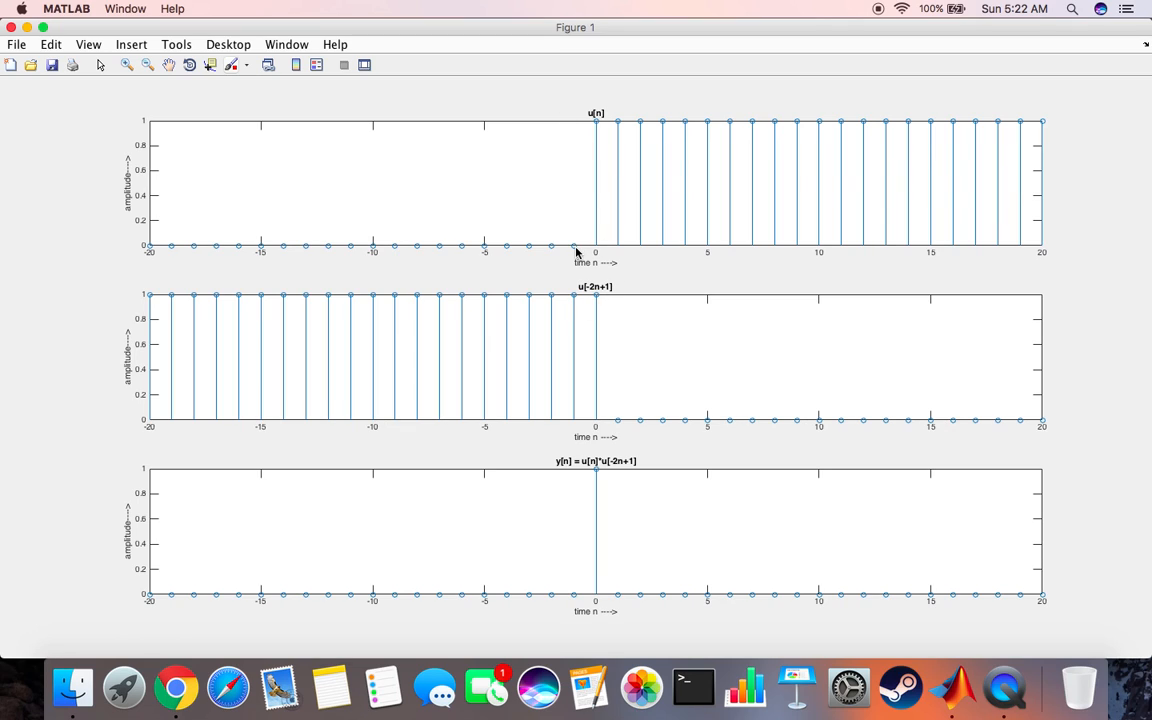
pyautogui.moveTo(612, 434)
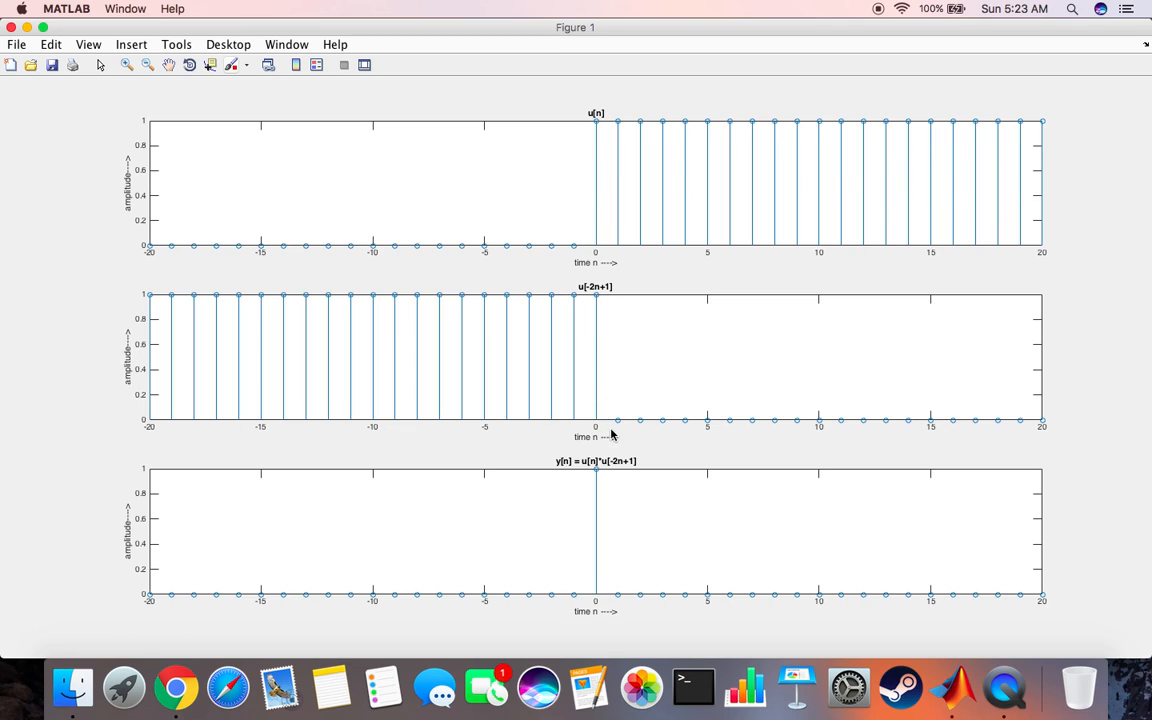
pyautogui.moveTo(614, 436)
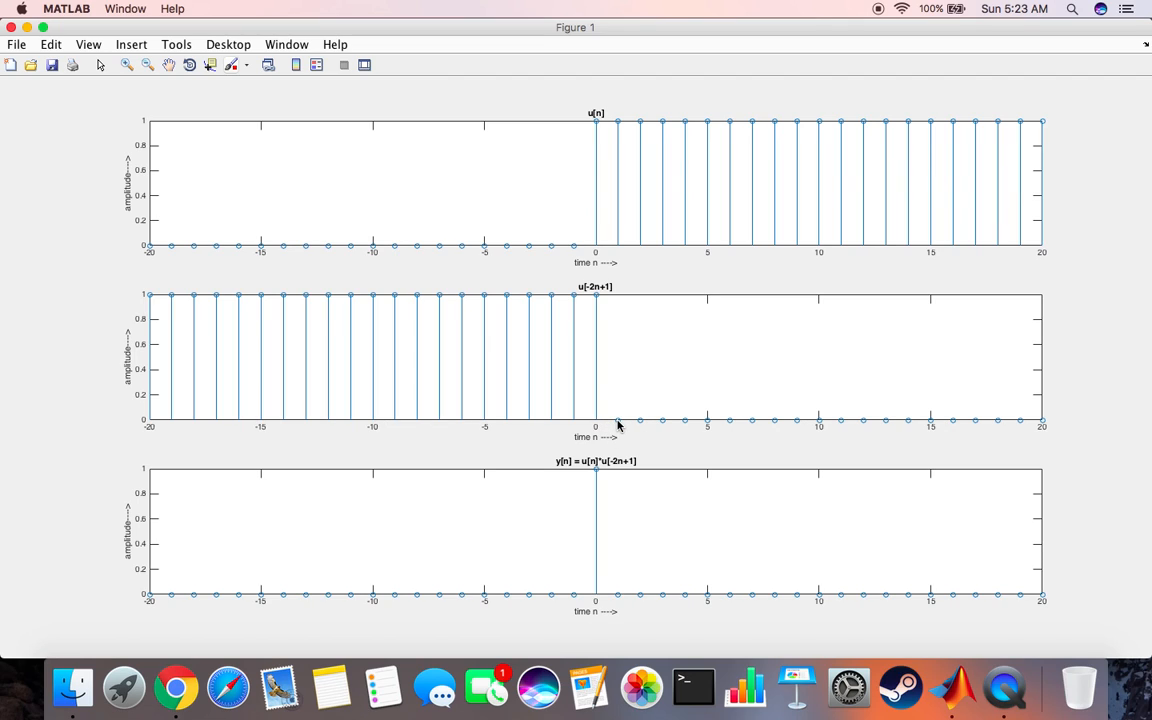
pyautogui.moveTo(756, 464)
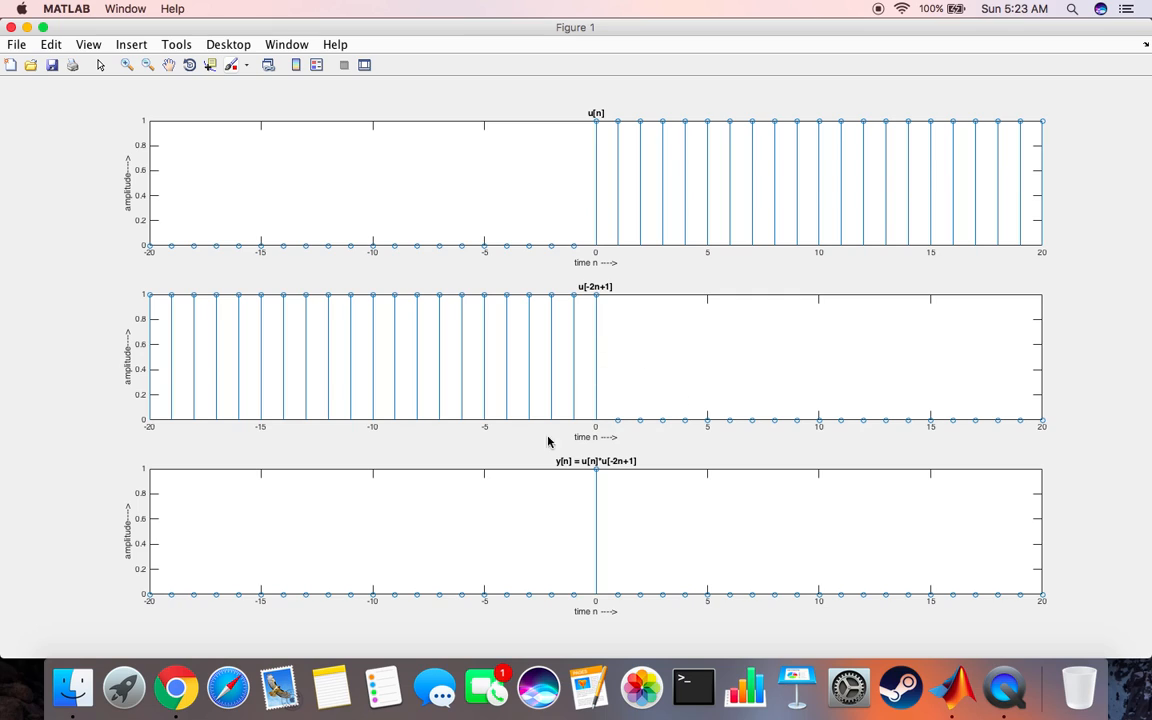
pyautogui.moveTo(430, 372)
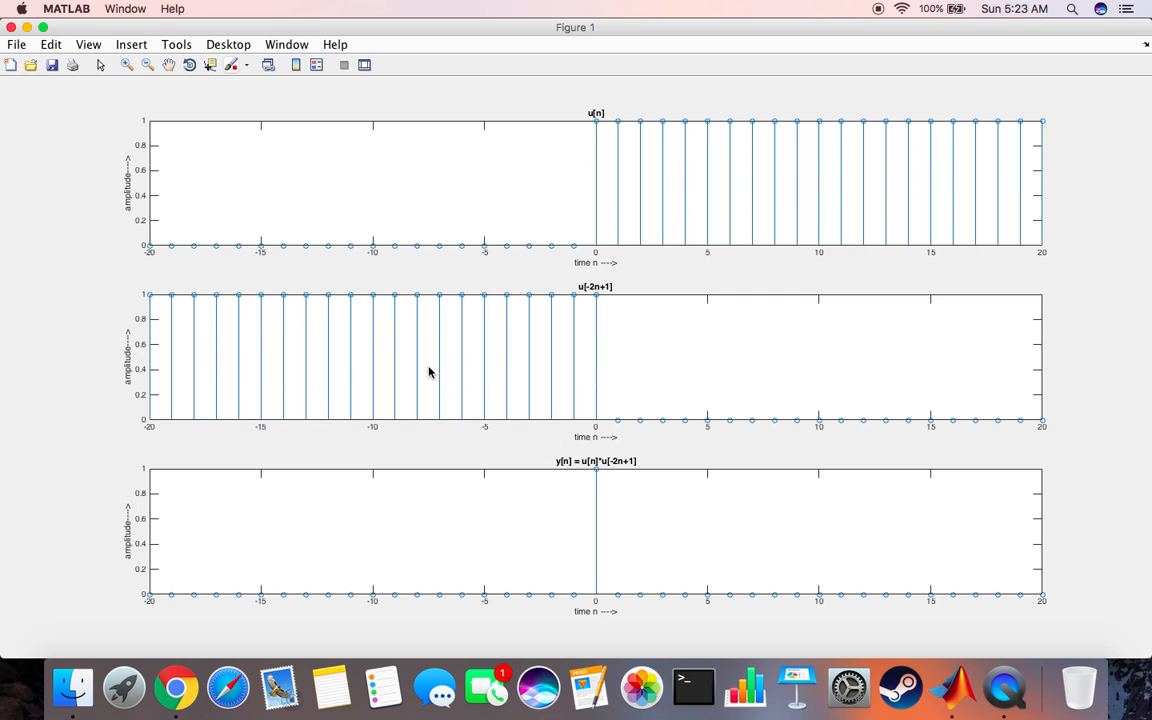
pyautogui.moveTo(424, 372)
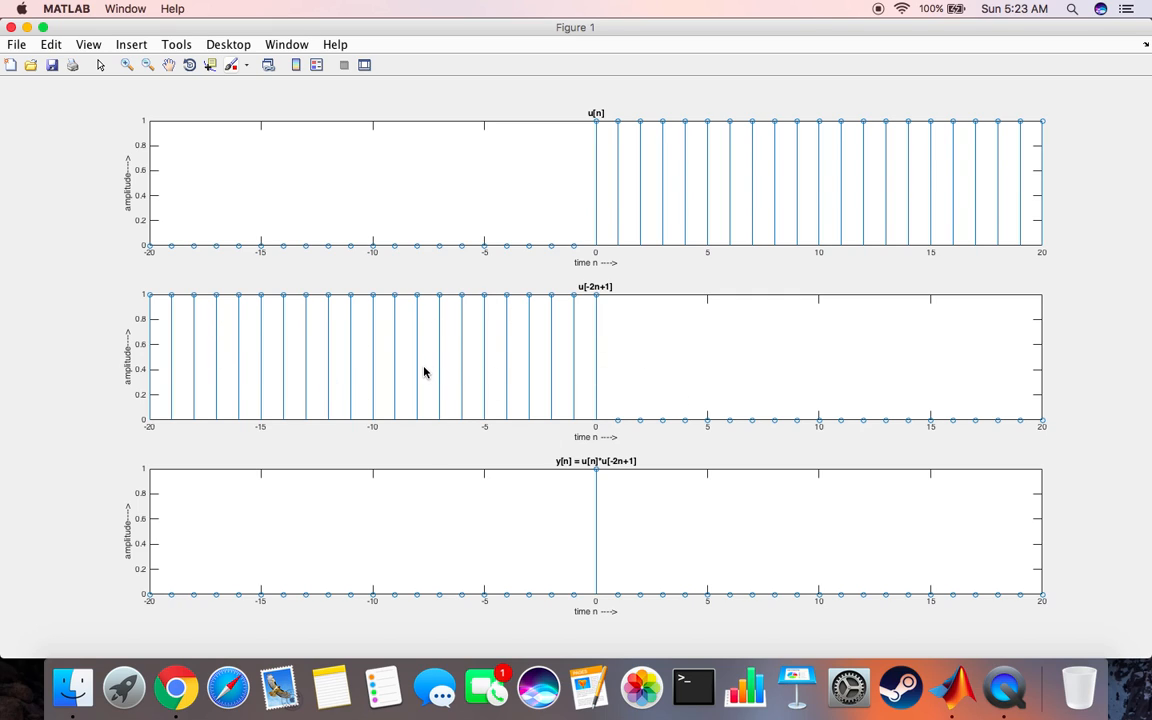
pyautogui.moveTo(628, 206)
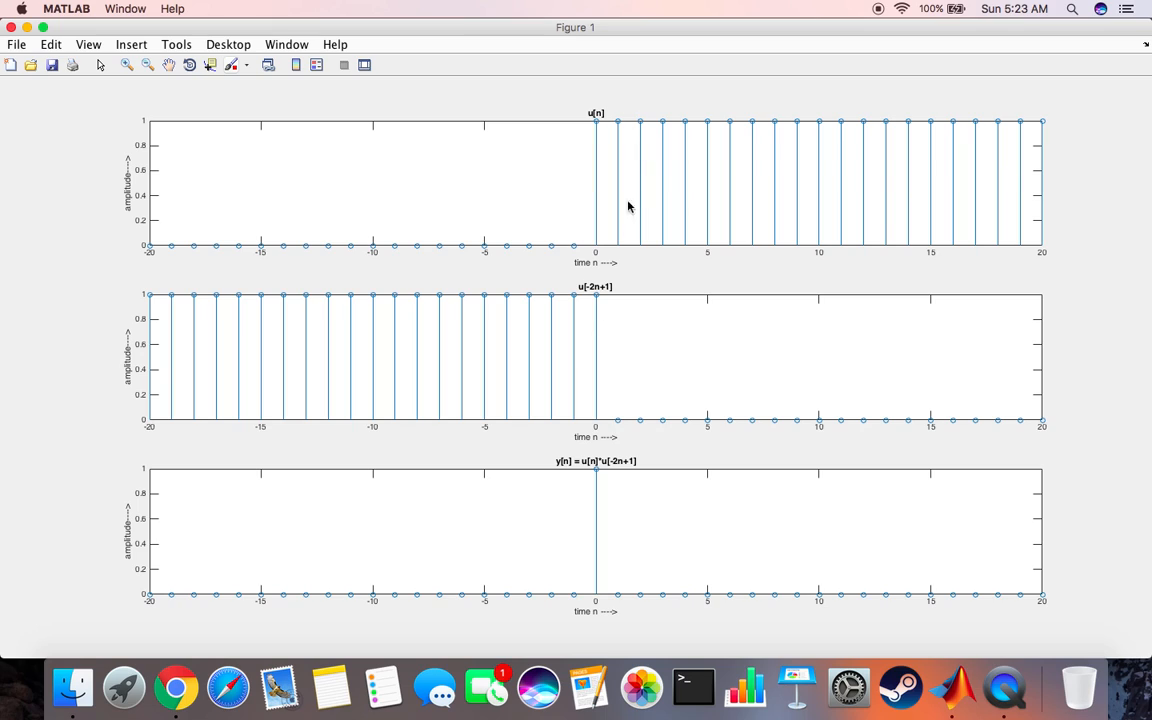
pyautogui.moveTo(596, 238)
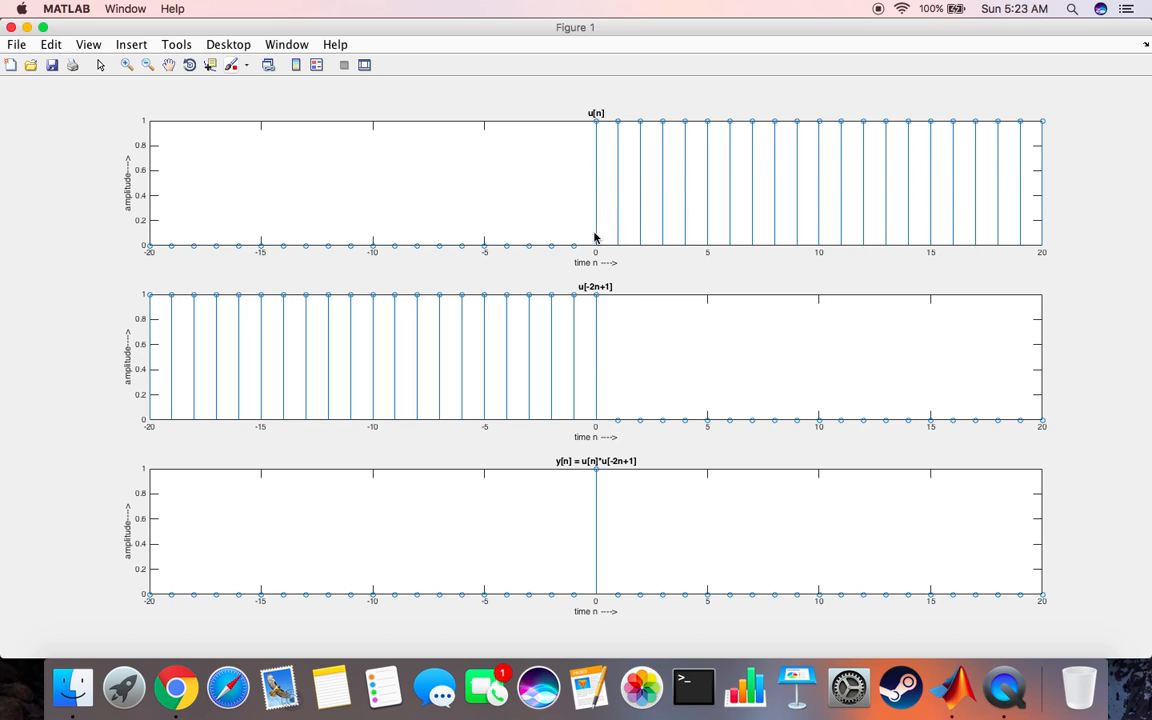
pyautogui.moveTo(612, 274)
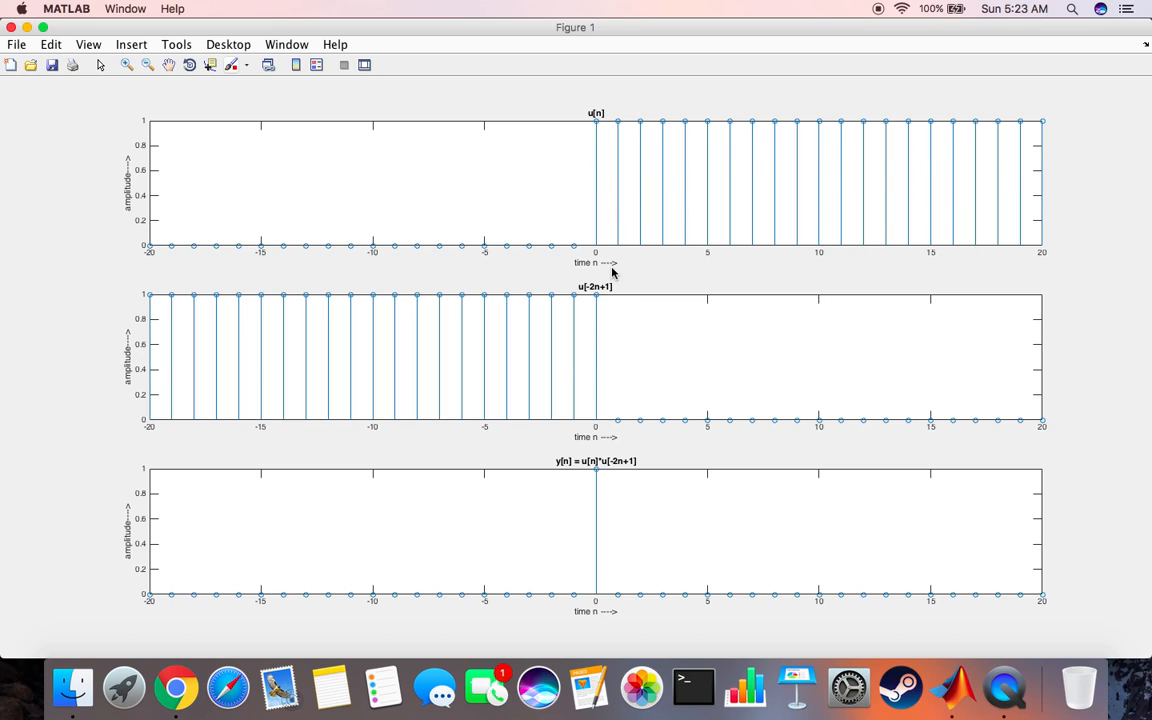
pyautogui.moveTo(598, 340)
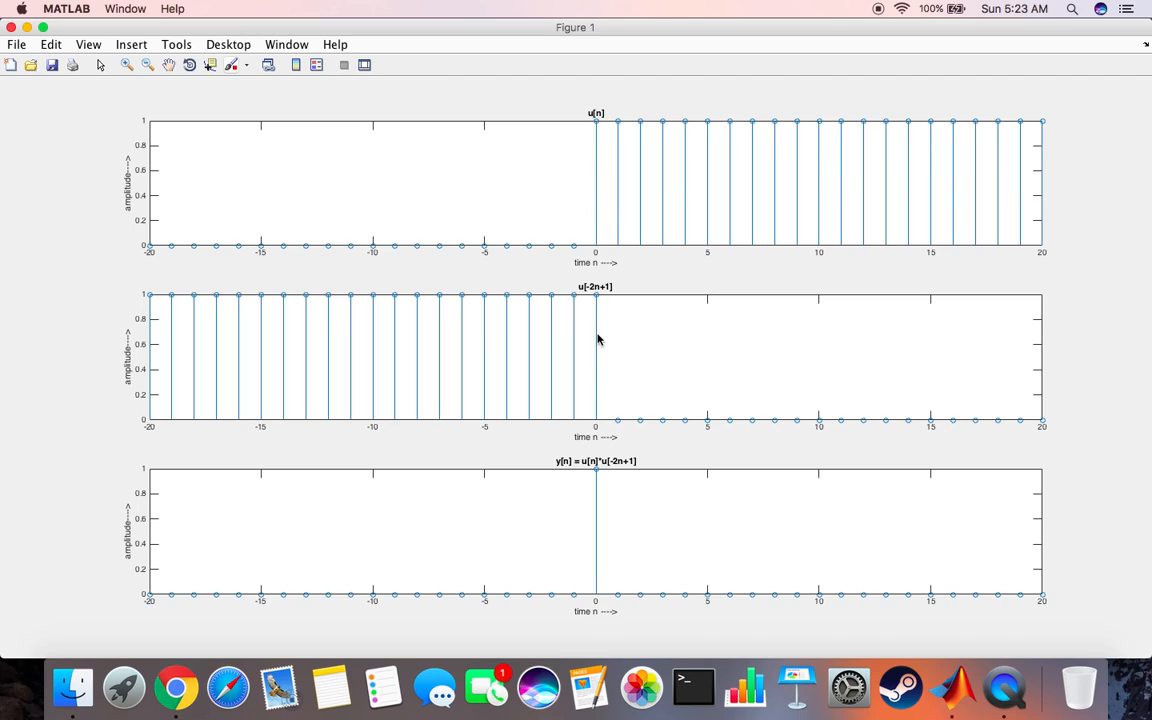
pyautogui.moveTo(598, 300)
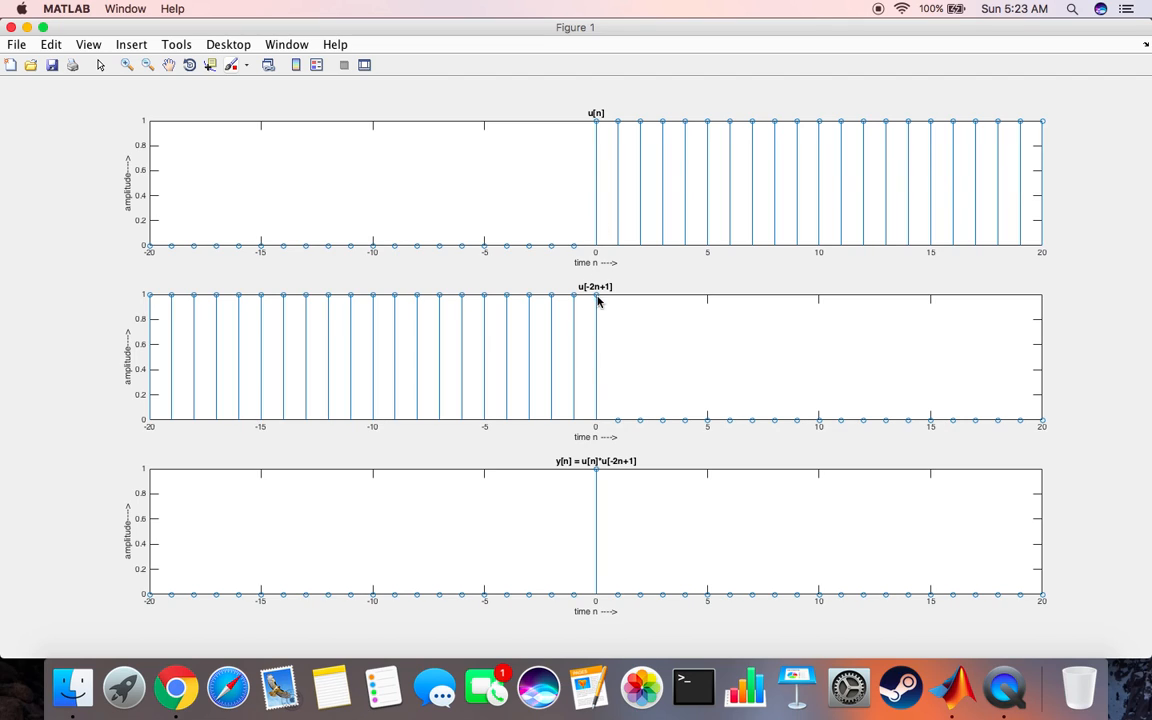
pyautogui.moveTo(600, 280)
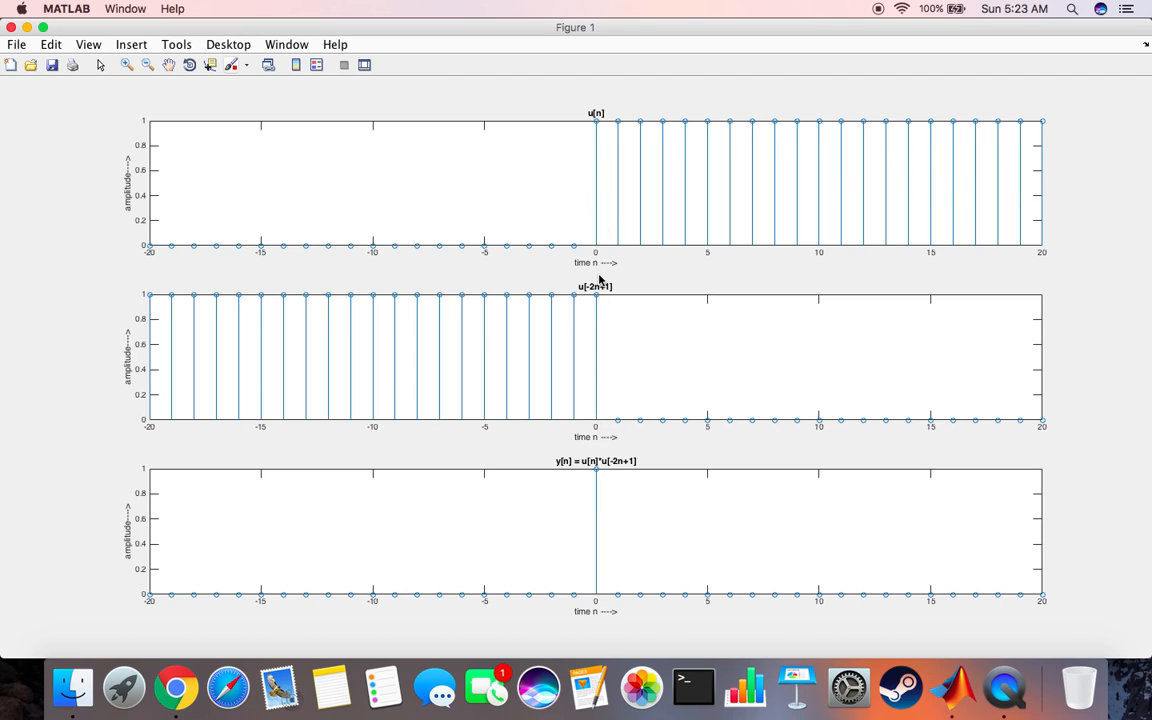
pyautogui.moveTo(596, 552)
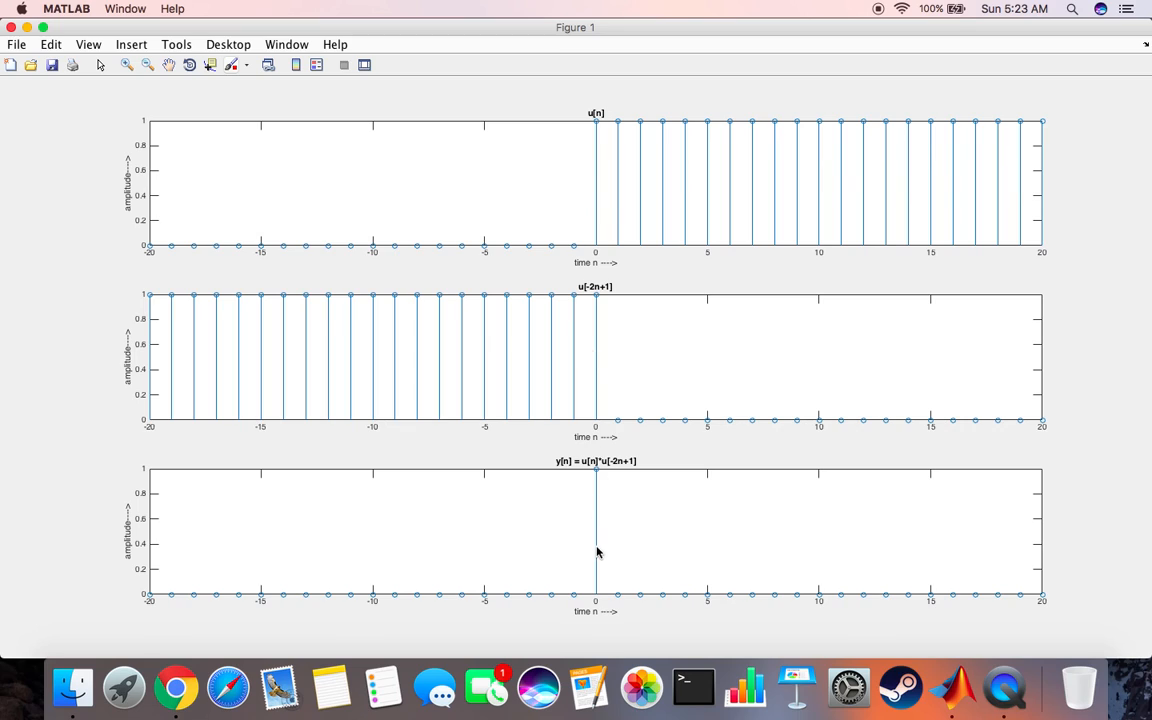
pyautogui.moveTo(544, 360)
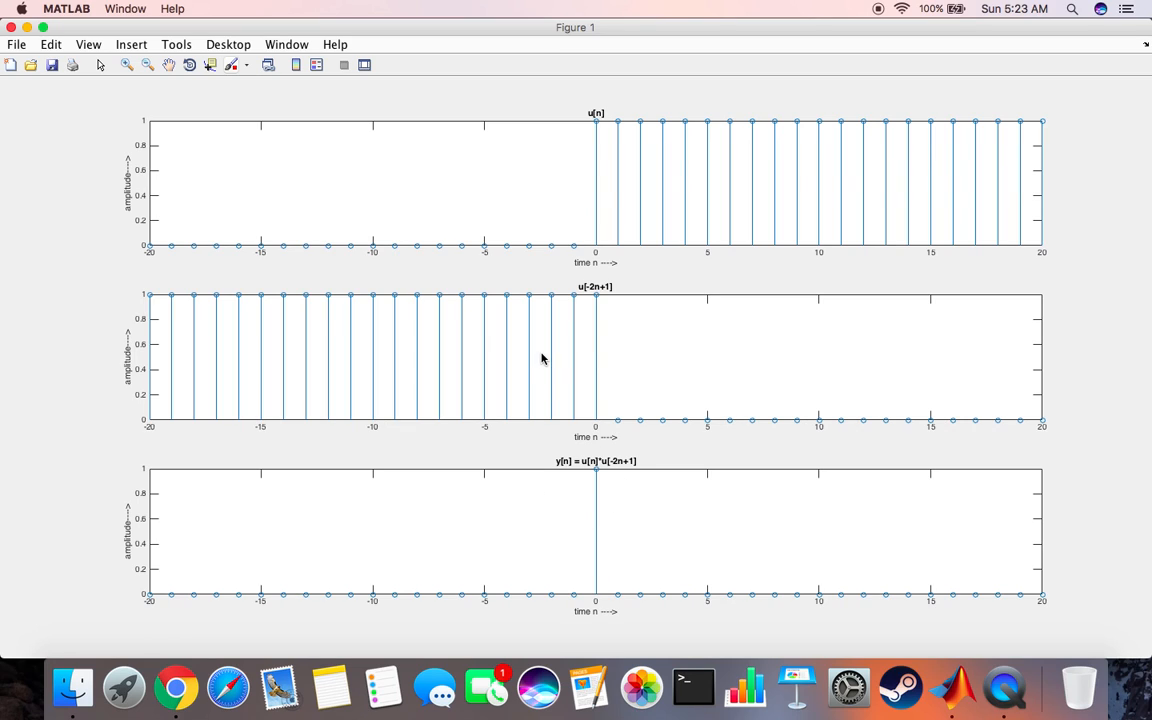
pyautogui.moveTo(512, 236)
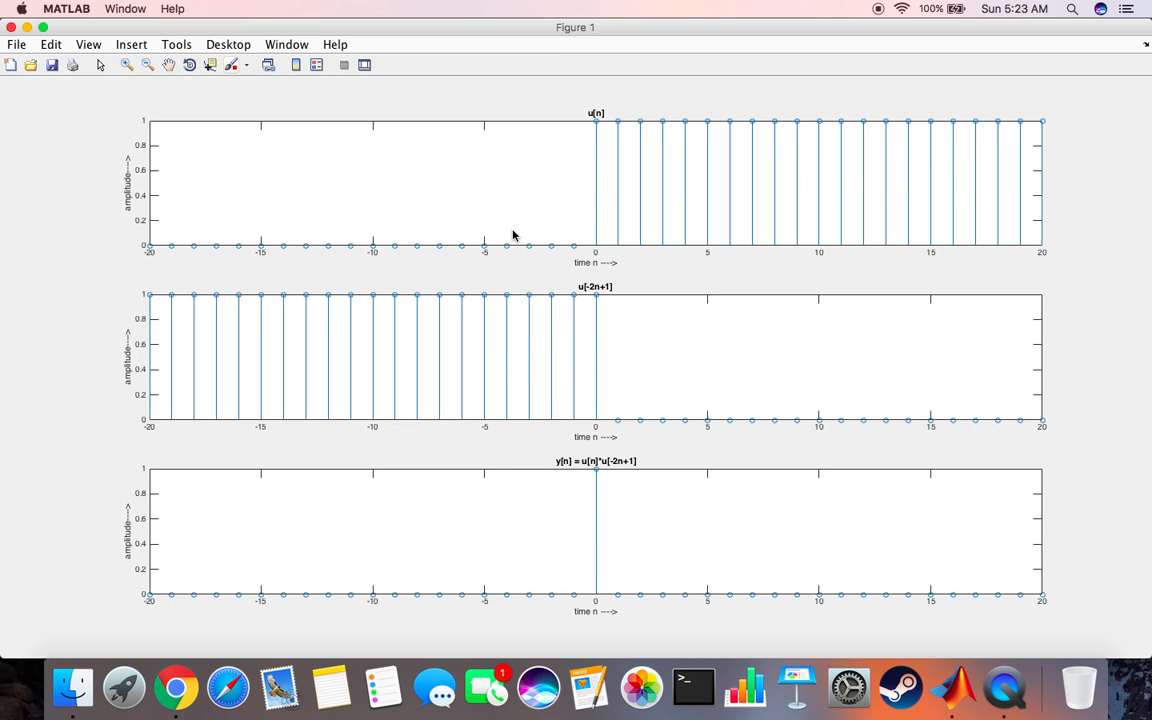
pyautogui.moveTo(460, 356)
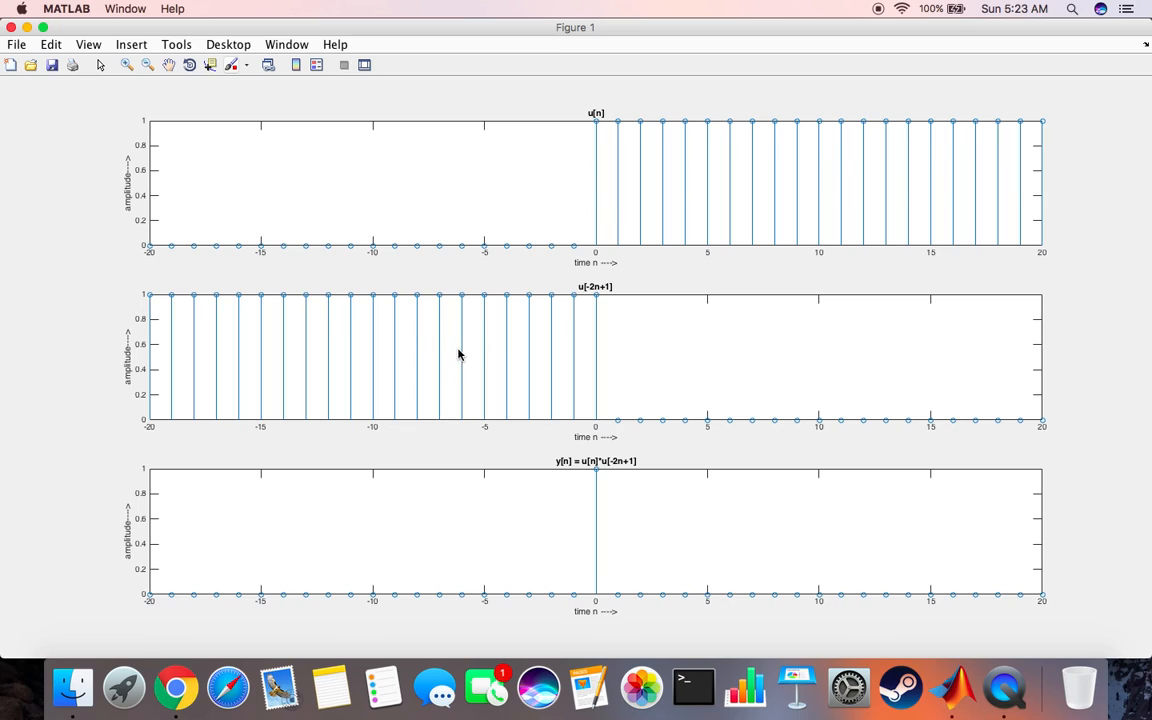
pyautogui.moveTo(812, 288)
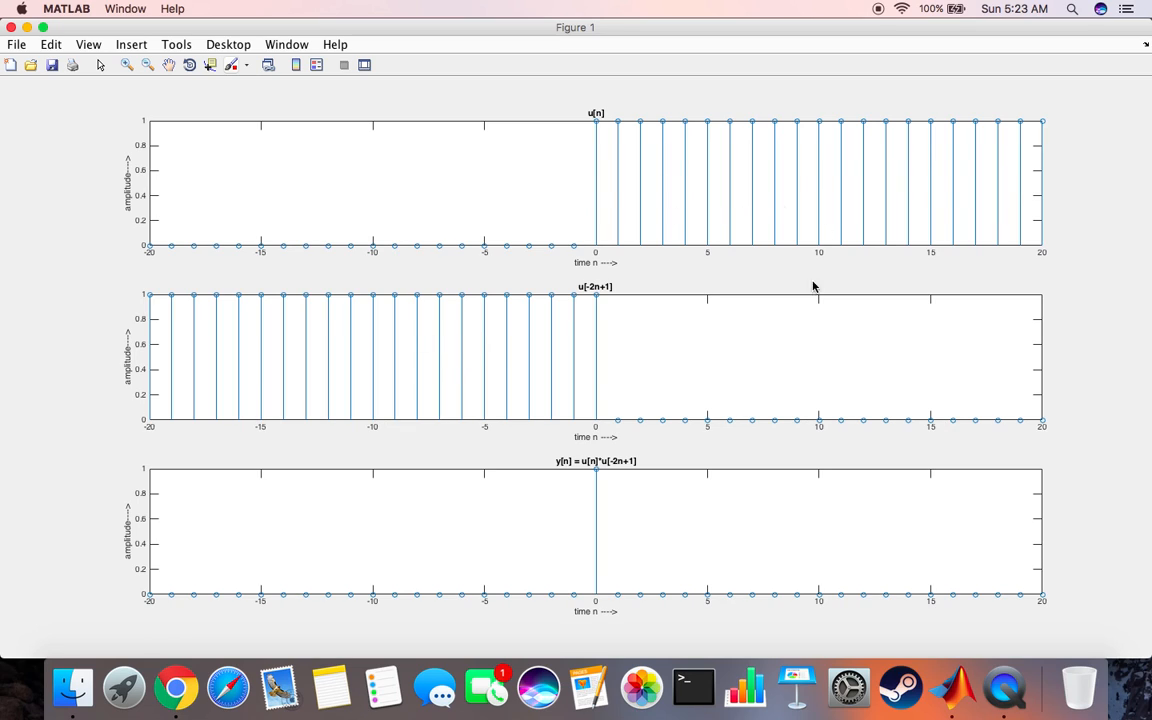
pyautogui.moveTo(716, 556)
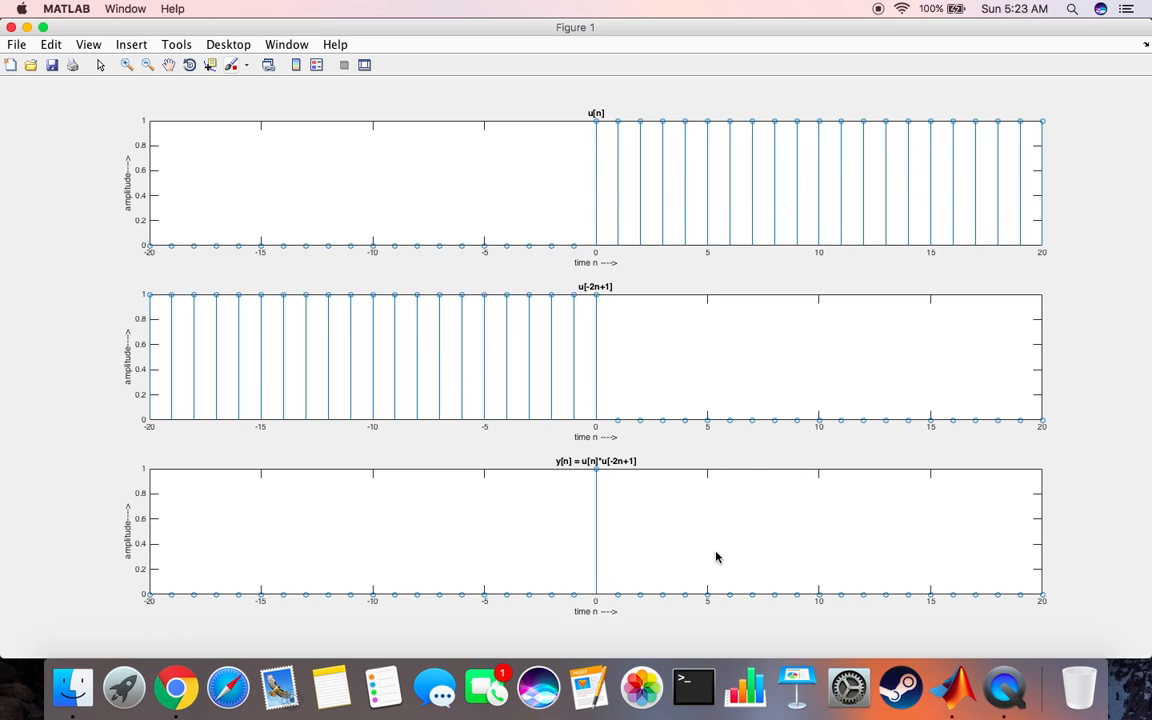
pyautogui.moveTo(600, 512)
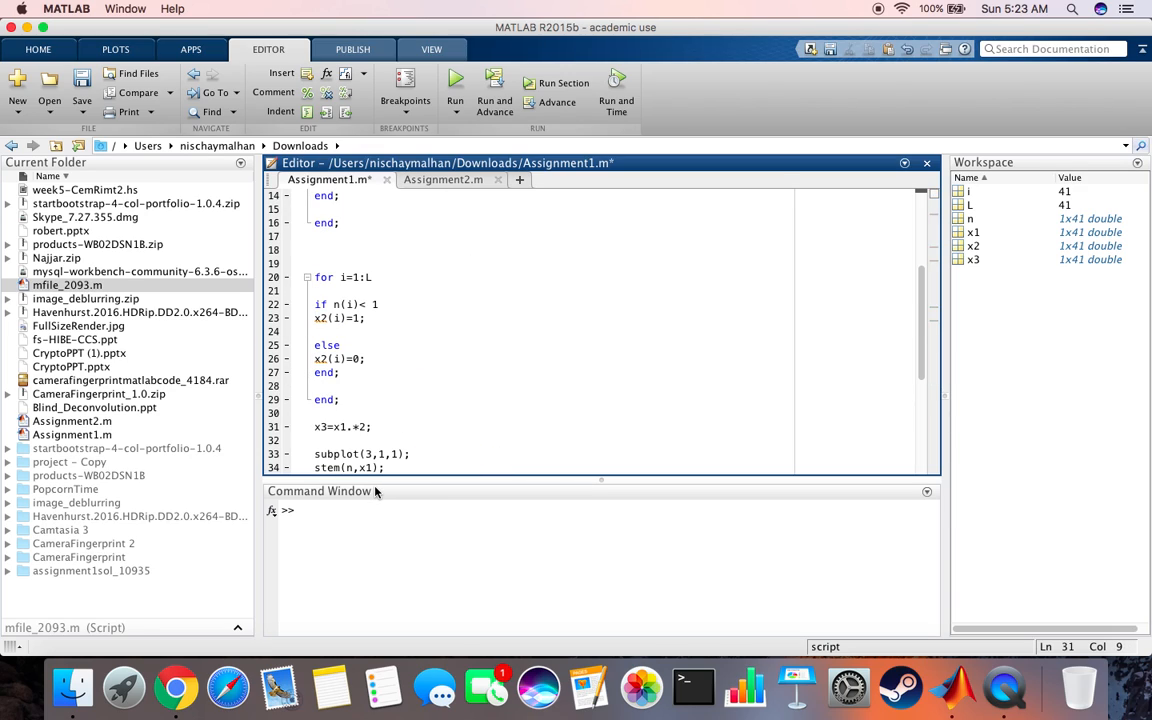
# - Run with x3 = x1.*2 and view the y[n] subplot reaching amplitude 2 full screen
pyautogui.click(456, 82)
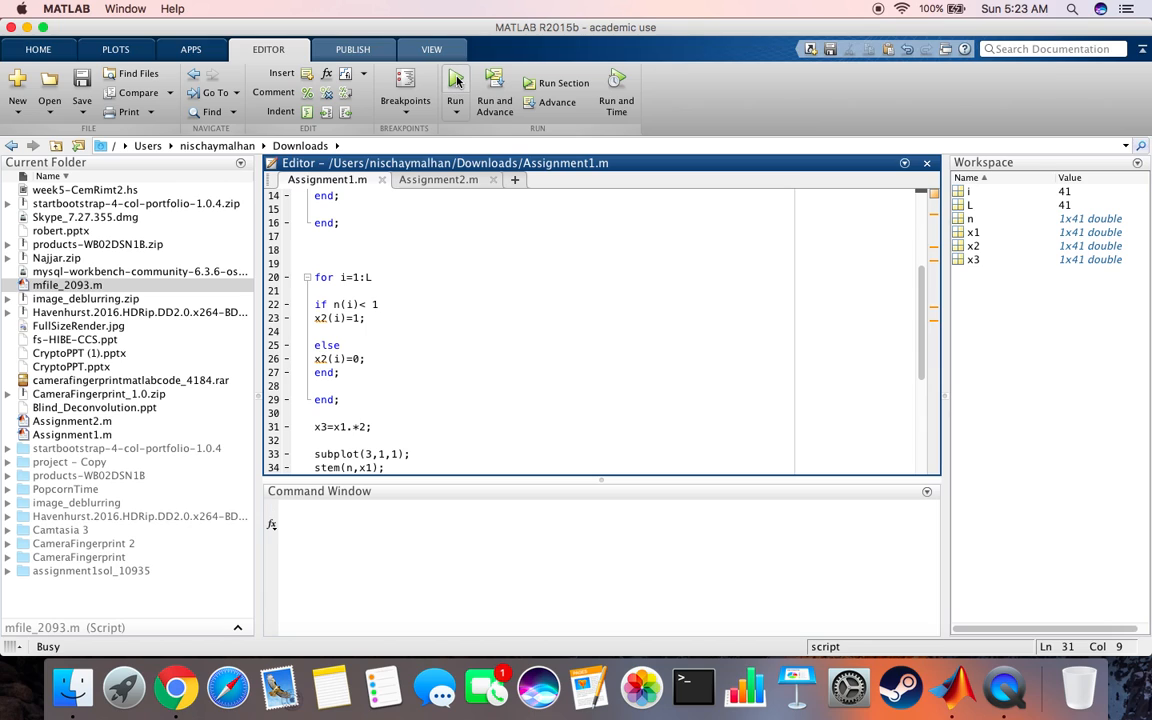
pyautogui.click(456, 90)
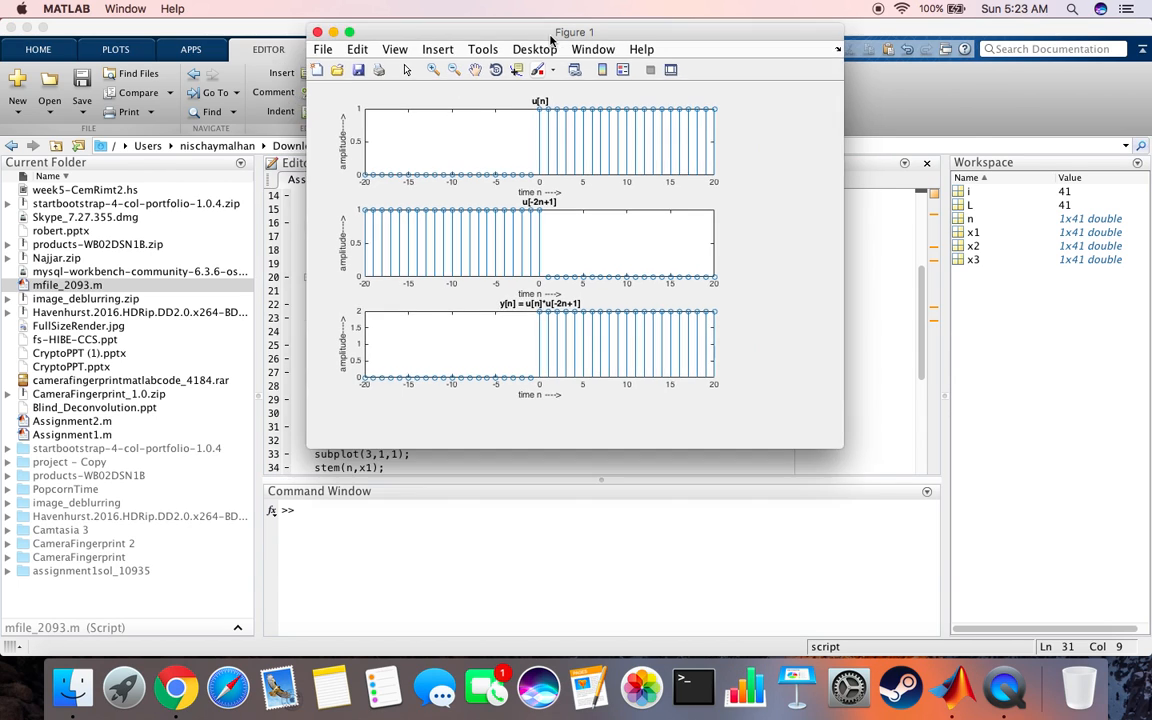
pyautogui.click(348, 32)
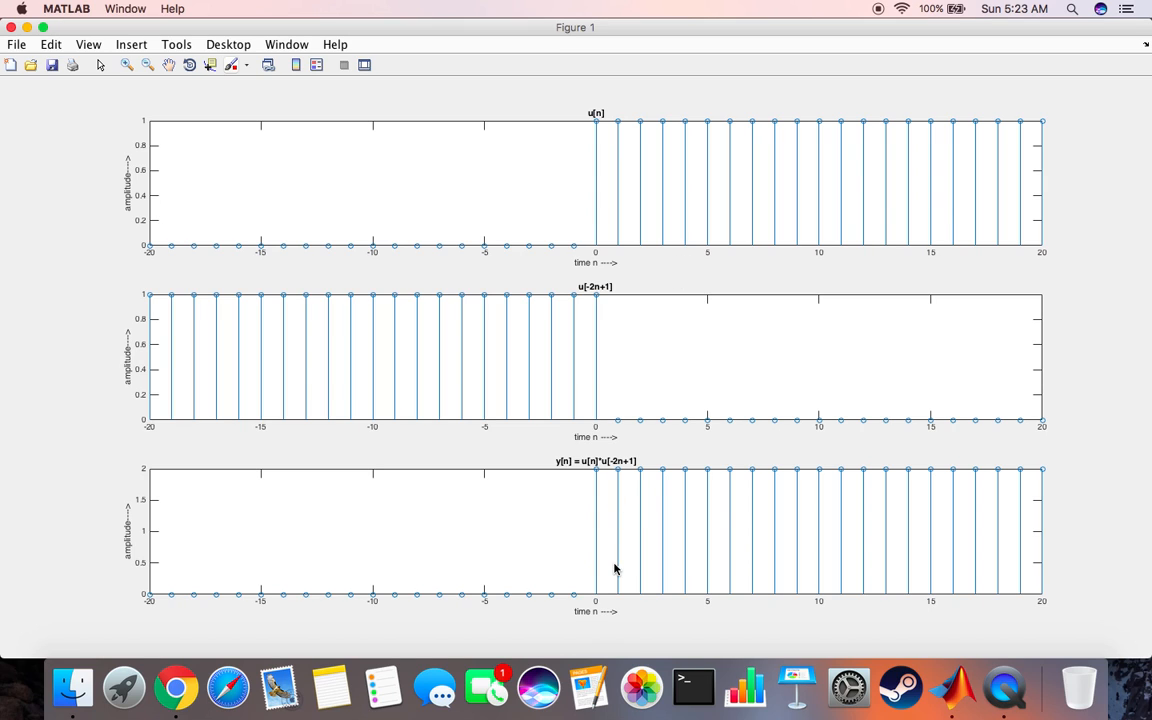
pyautogui.moveTo(208, 430)
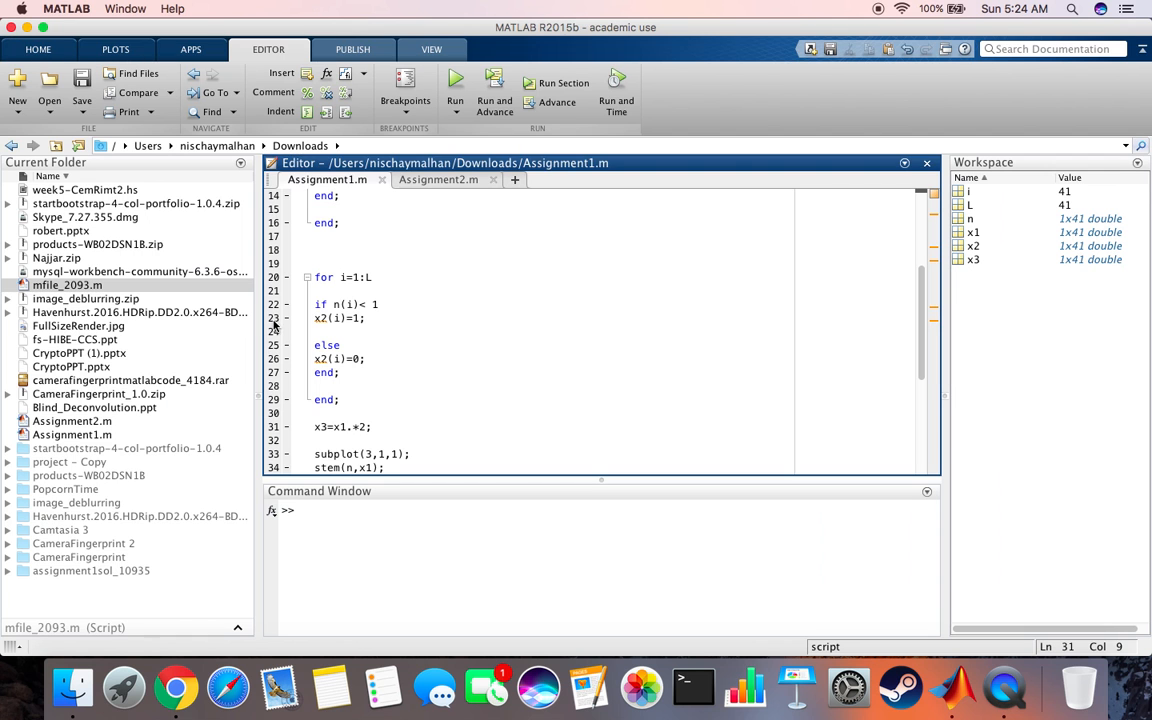
# - Change x3 to x1.*0.5, rerun, and view the y[n] subplot peaking at 0.5
pyautogui.press('Backspace')
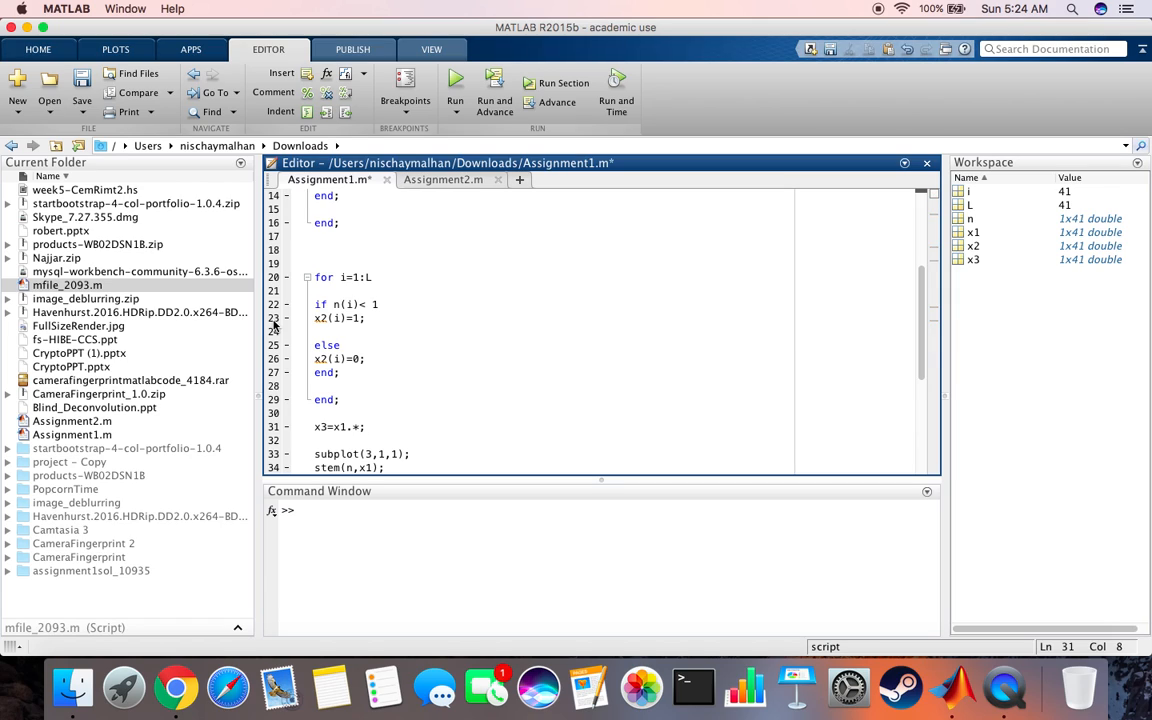
pyautogui.write('0.5')
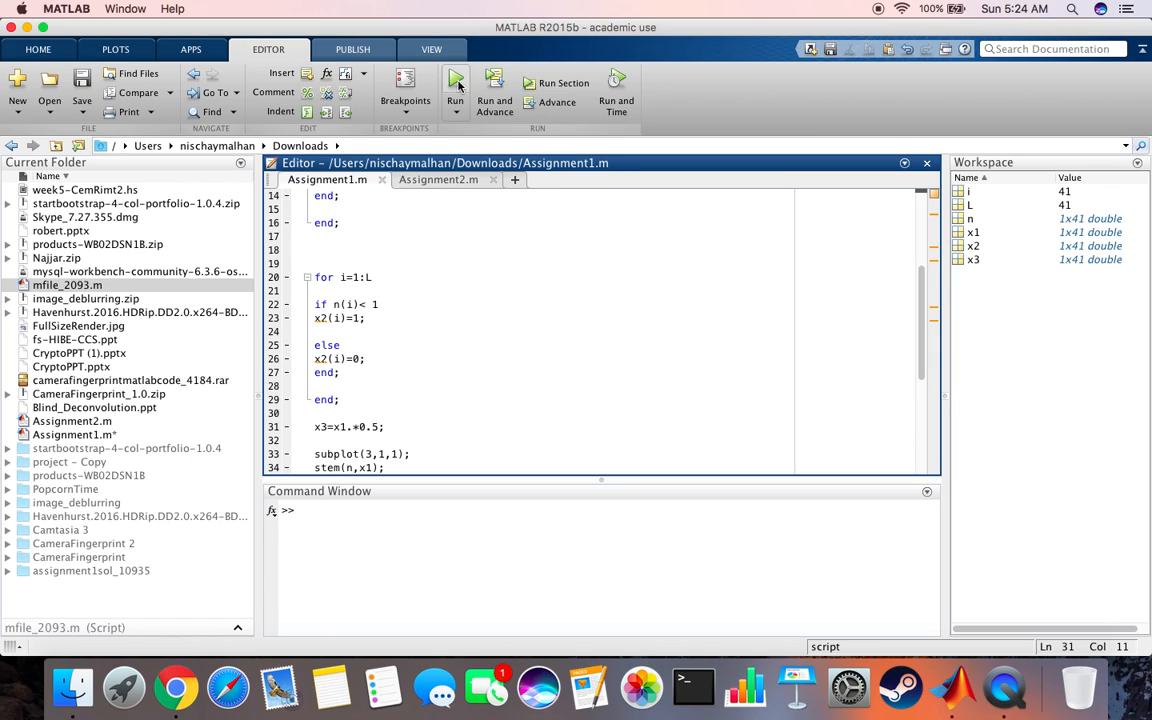
pyautogui.click(456, 84)
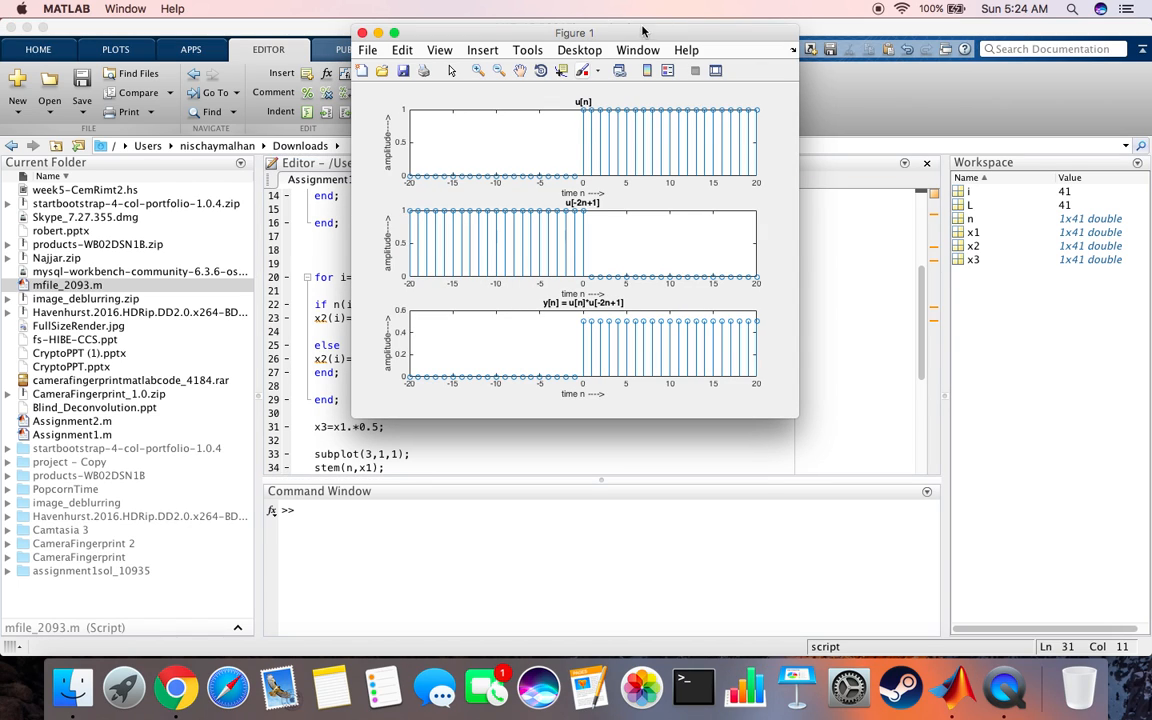
pyautogui.click(392, 32)
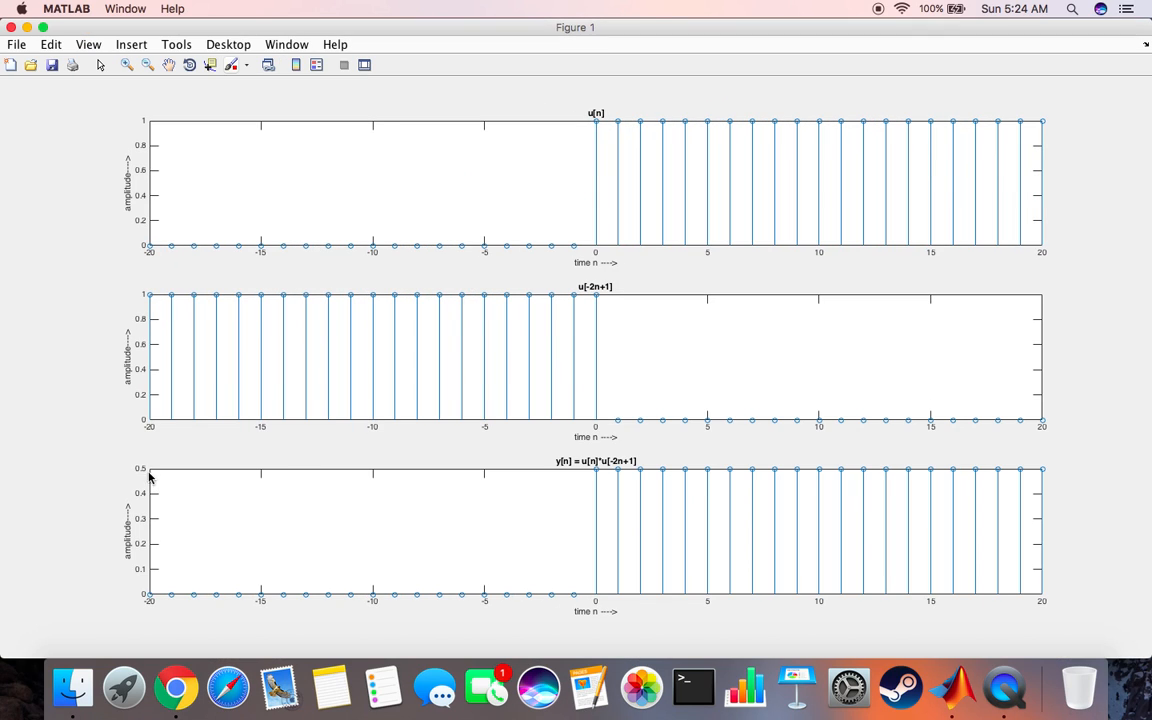
pyautogui.moveTo(216, 186)
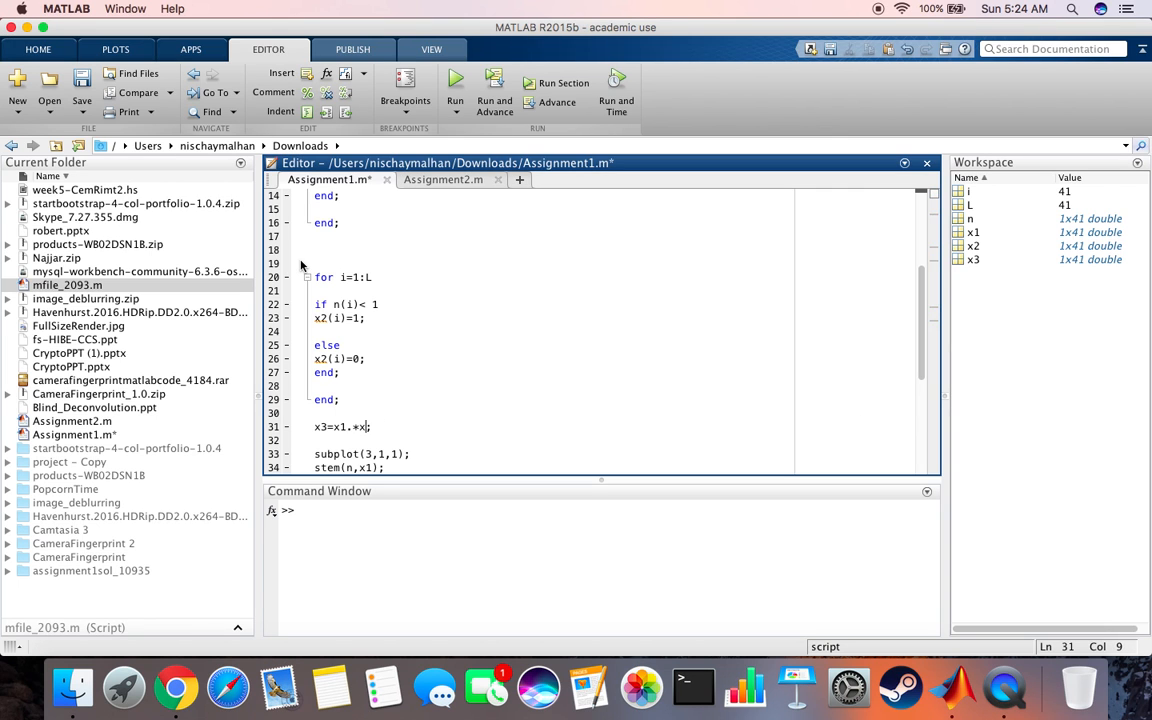
# - Change x3 to x1.*x1, rerun, and view the y[n] subplot peaking at 1 for n ≥ 0
pyautogui.write('1')
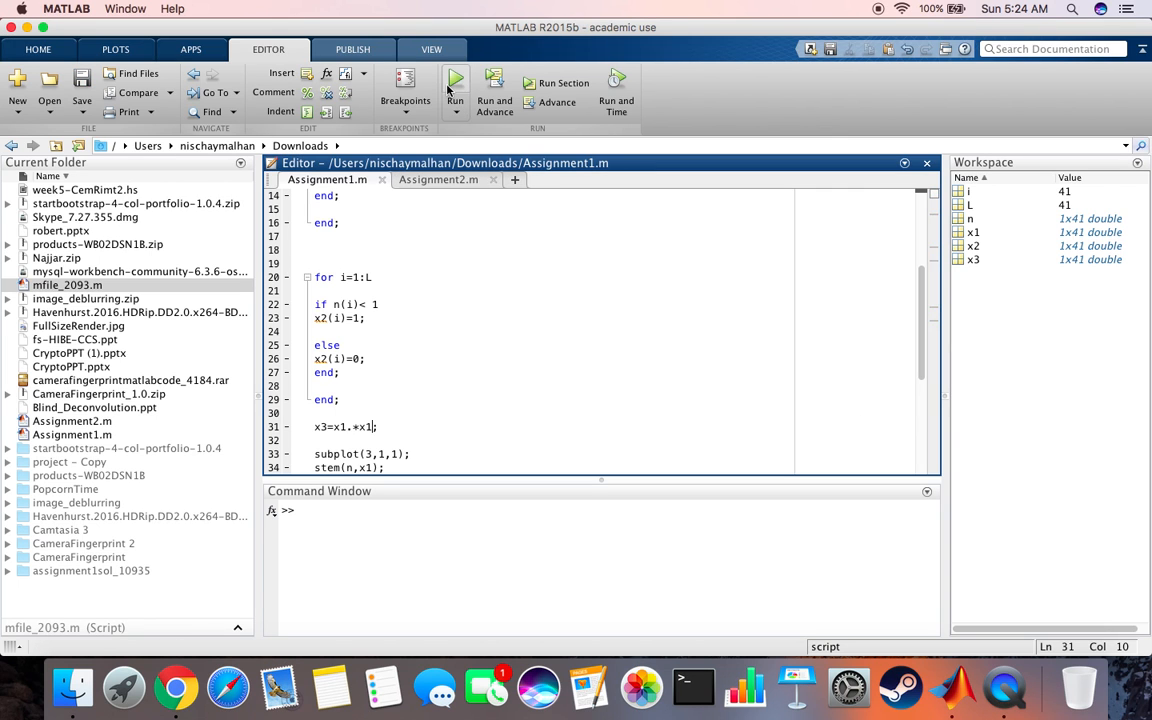
pyautogui.click(456, 84)
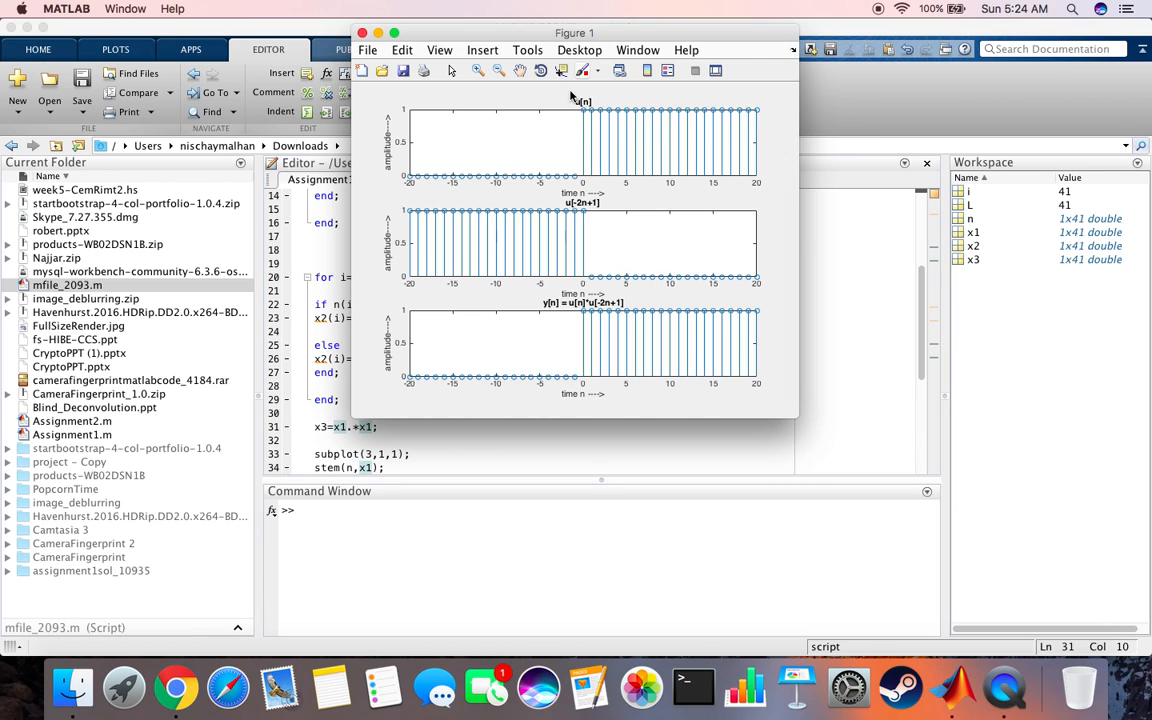
pyautogui.click(392, 32)
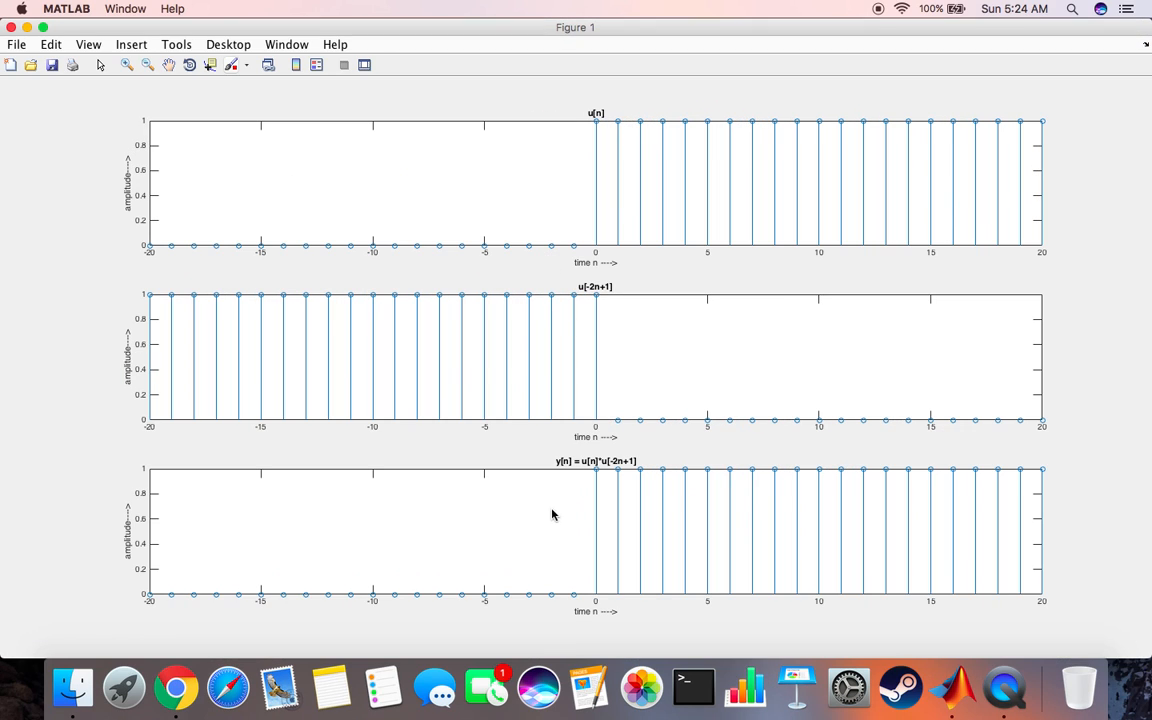
pyautogui.moveTo(484, 540)
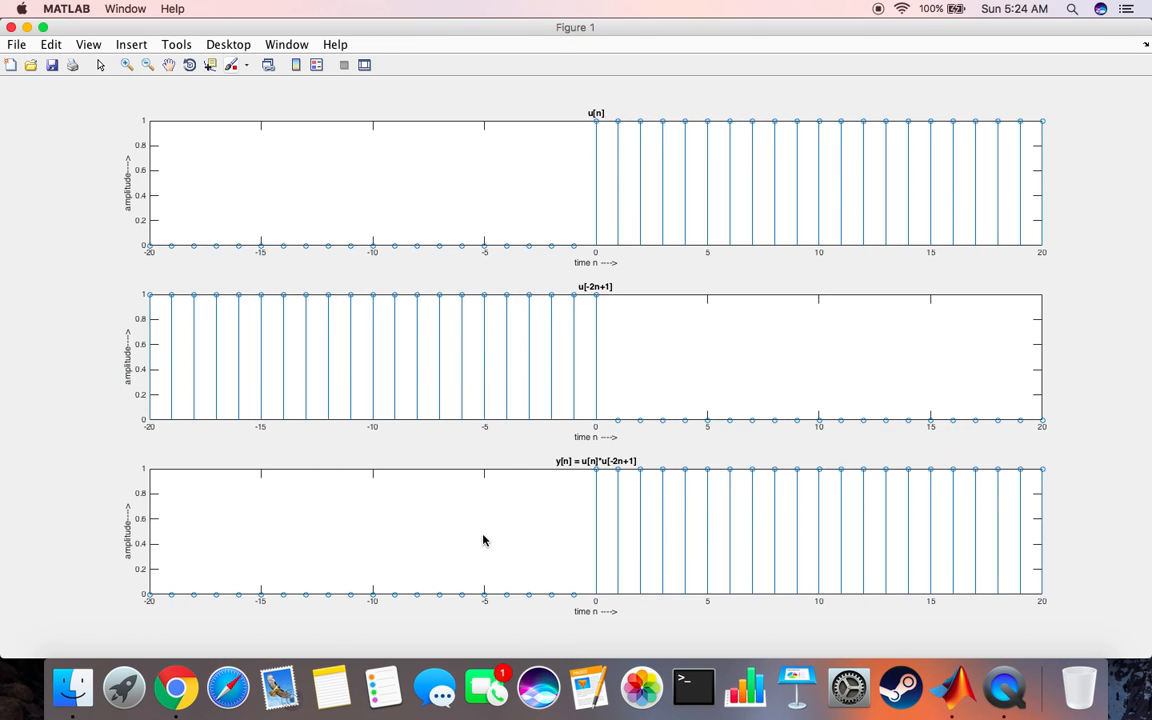
pyautogui.moveTo(640, 556)
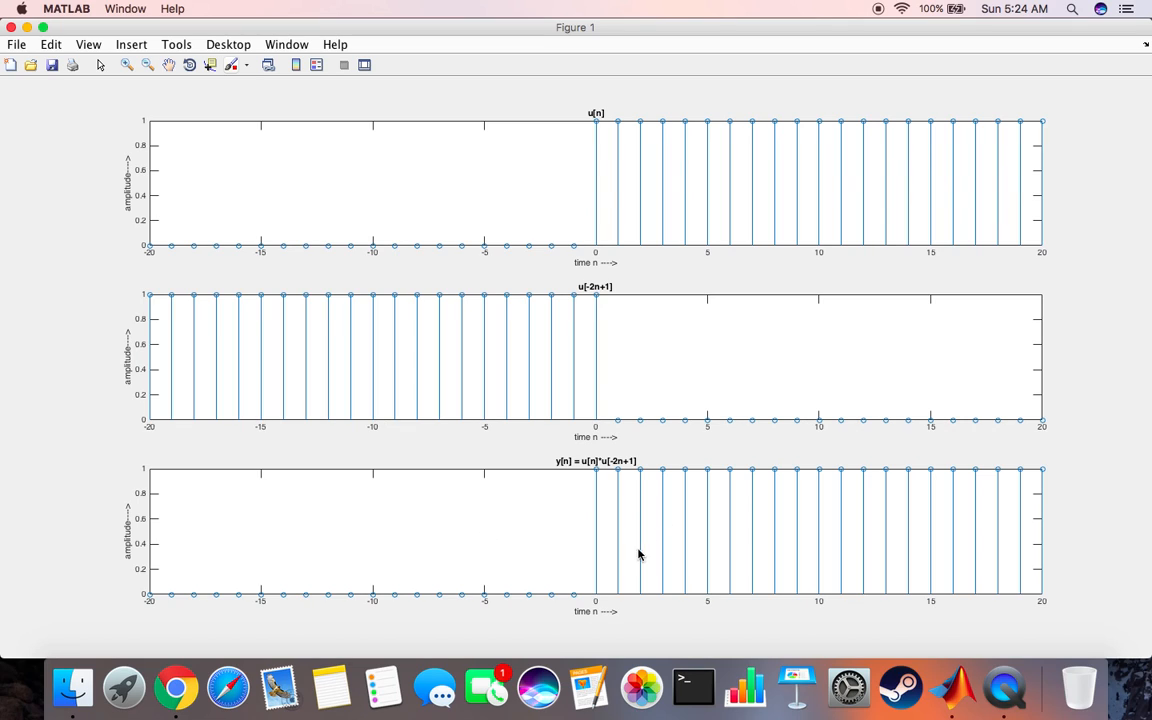
pyautogui.moveTo(600, 212)
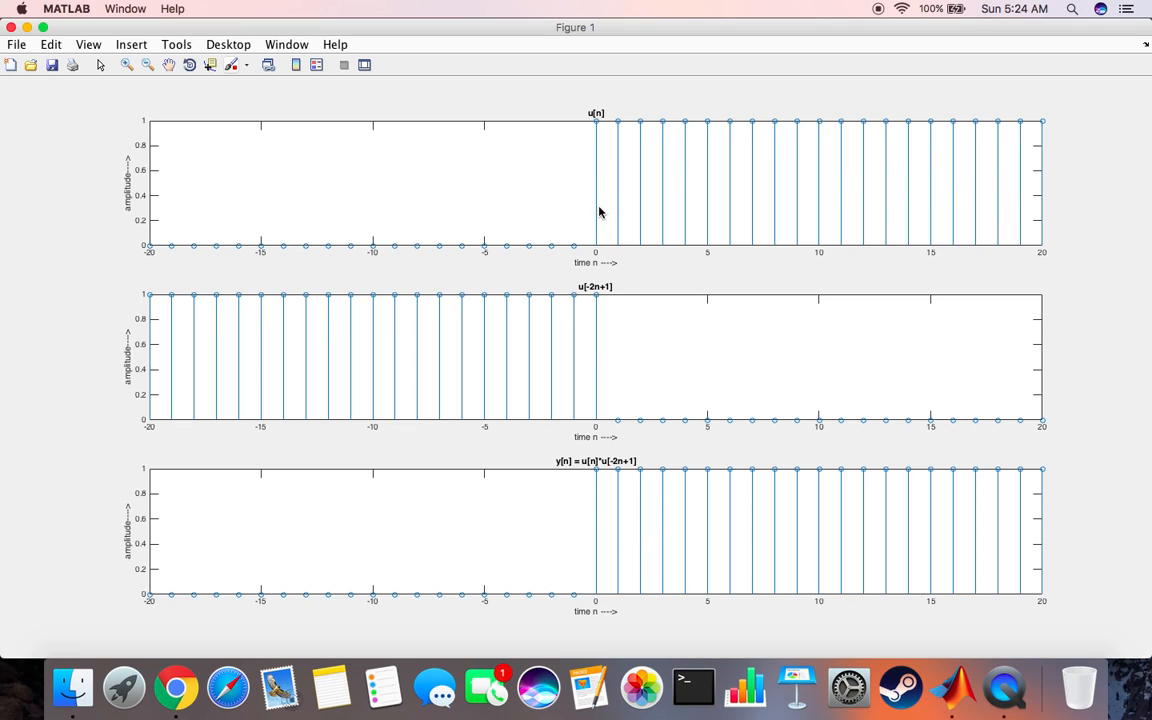
pyautogui.moveTo(576, 206)
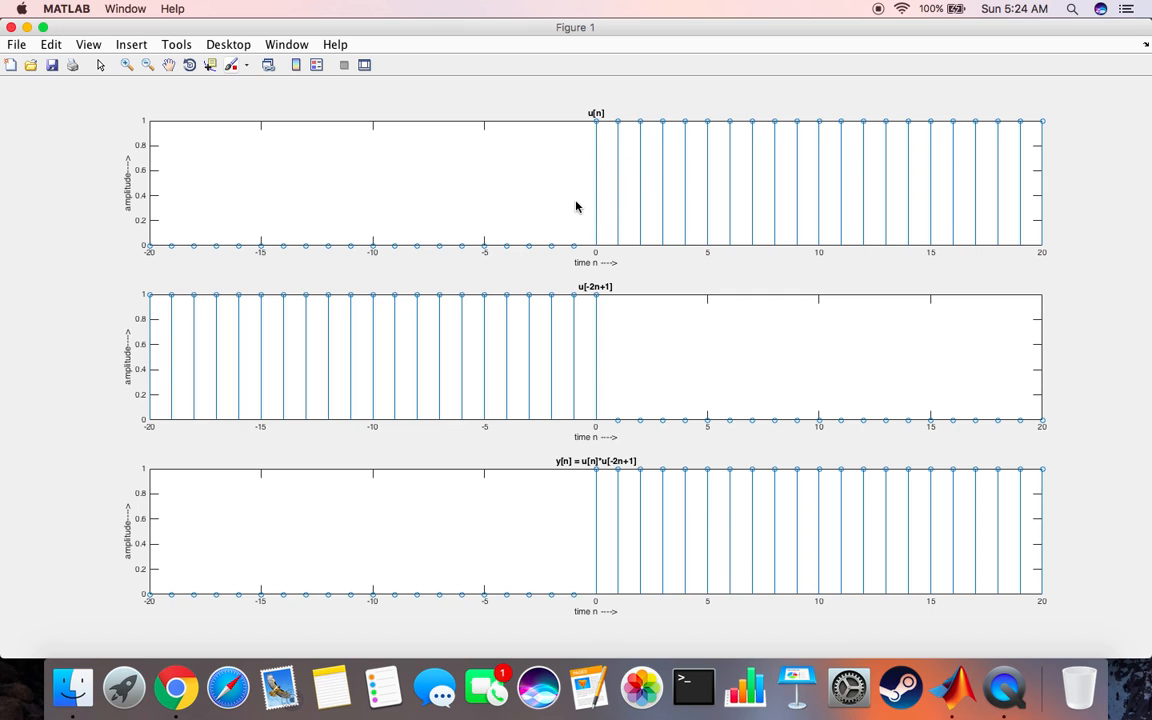